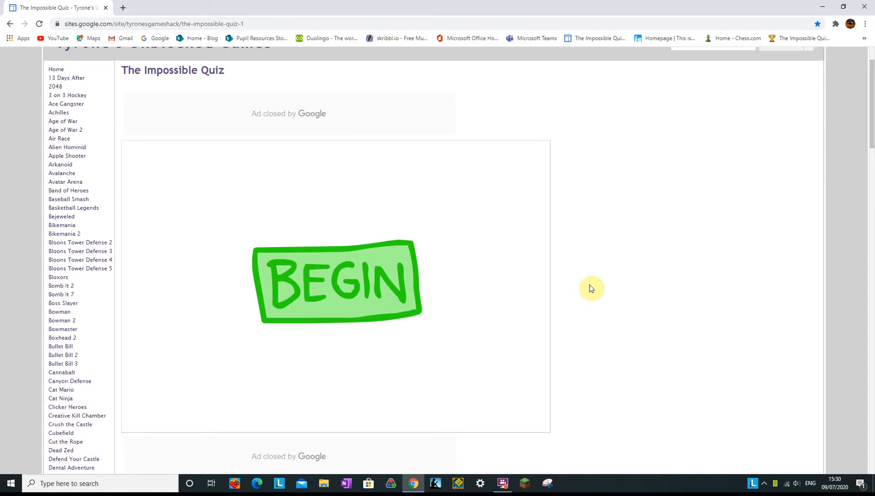
pyautogui.moveTo(535, 352)
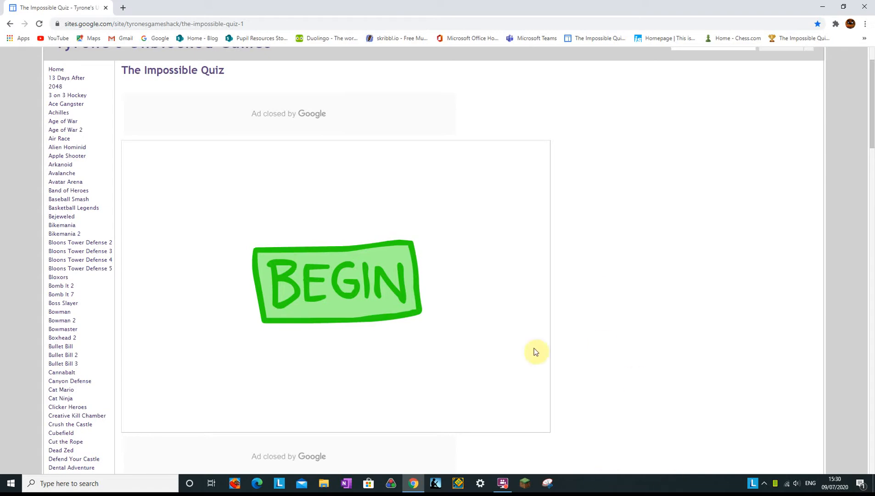
pyautogui.moveTo(602, 189)
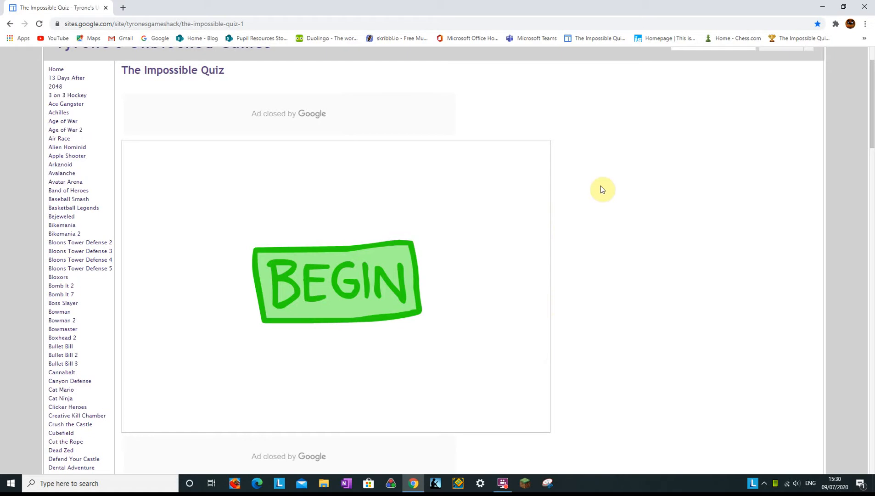
pyautogui.moveTo(627, 187)
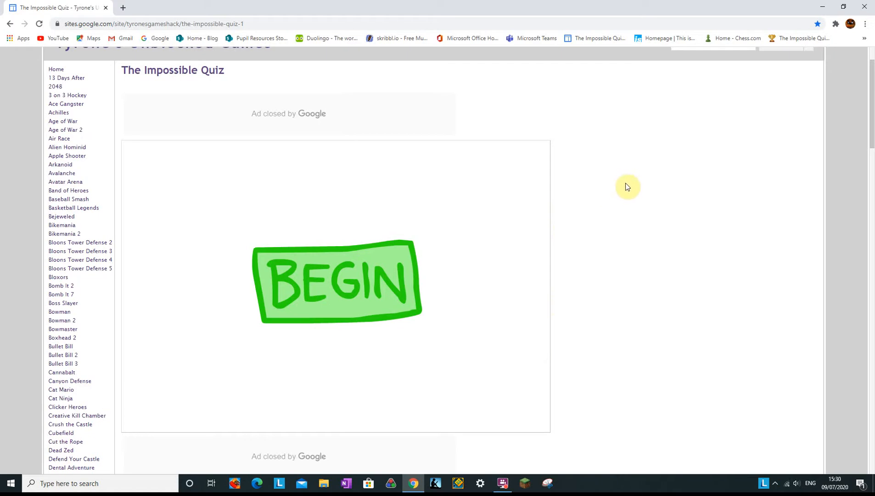
pyautogui.moveTo(644, 271)
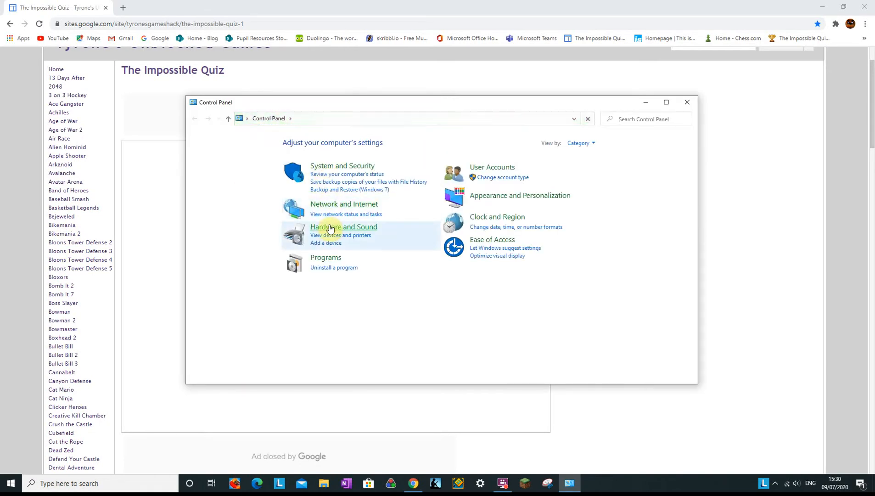
# - In Control Panel's Mouse settings, raise the pointer speed slider to the fastest setting
pyautogui.click(344, 226)
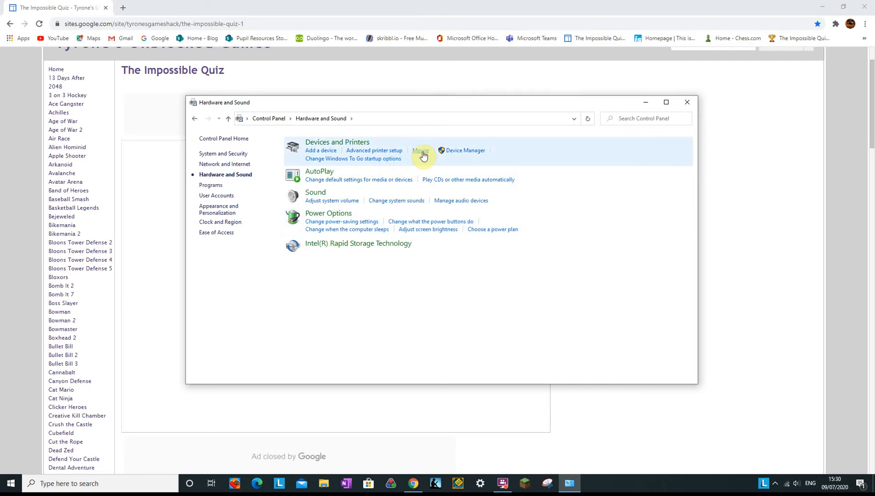
pyautogui.click(420, 151)
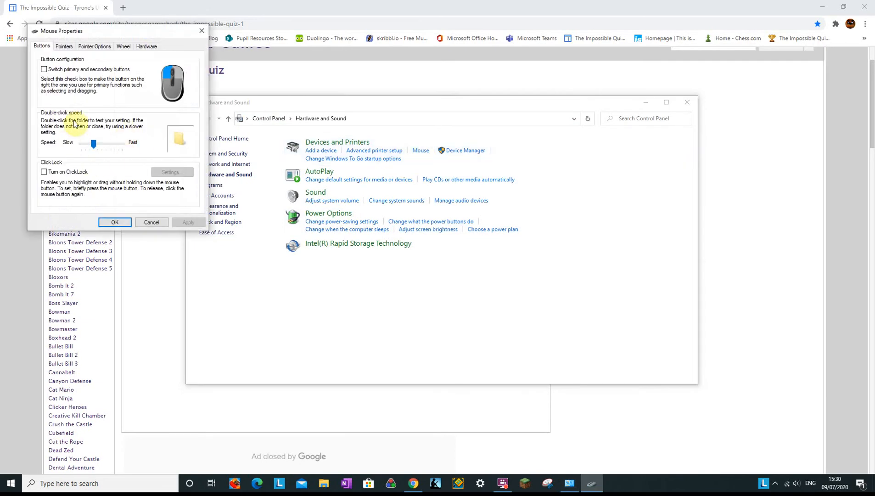
pyautogui.click(95, 46)
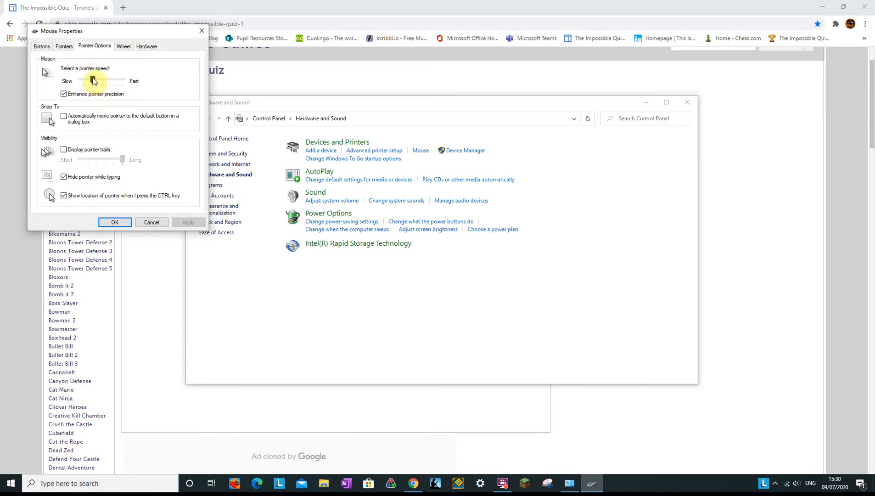
pyautogui.moveTo(93, 81); pyautogui.dragTo(122, 81)
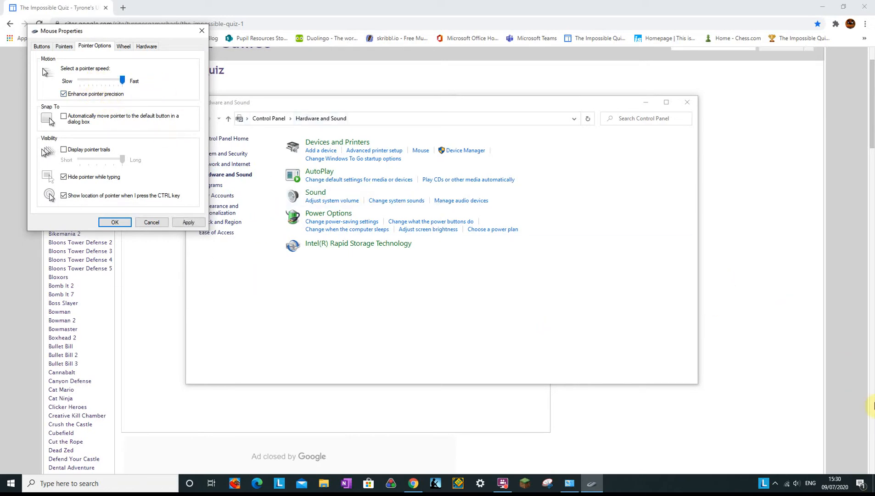
pyautogui.moveTo(768, 238)
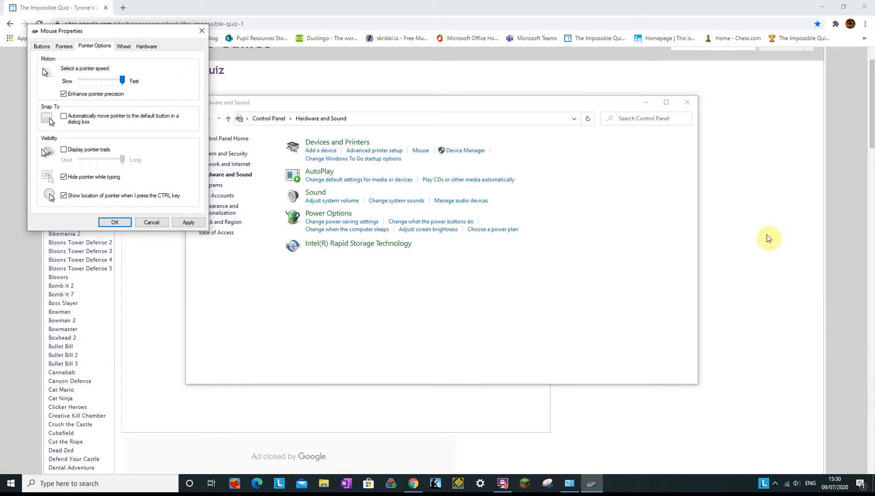
pyautogui.moveTo(679, 242)
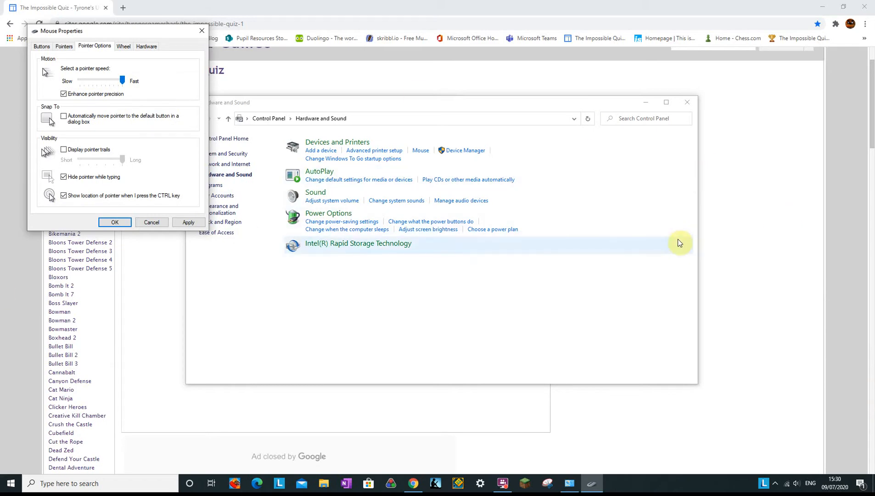
pyautogui.moveTo(153, 76)
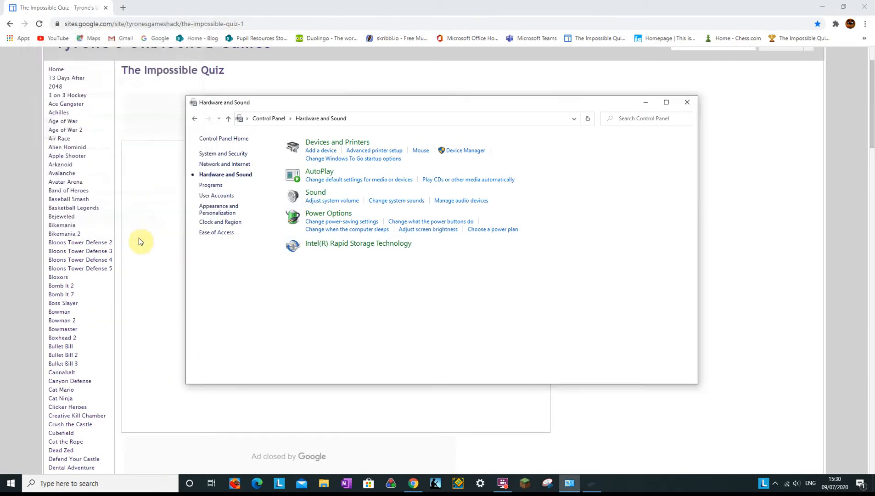
pyautogui.moveTo(687, 102)
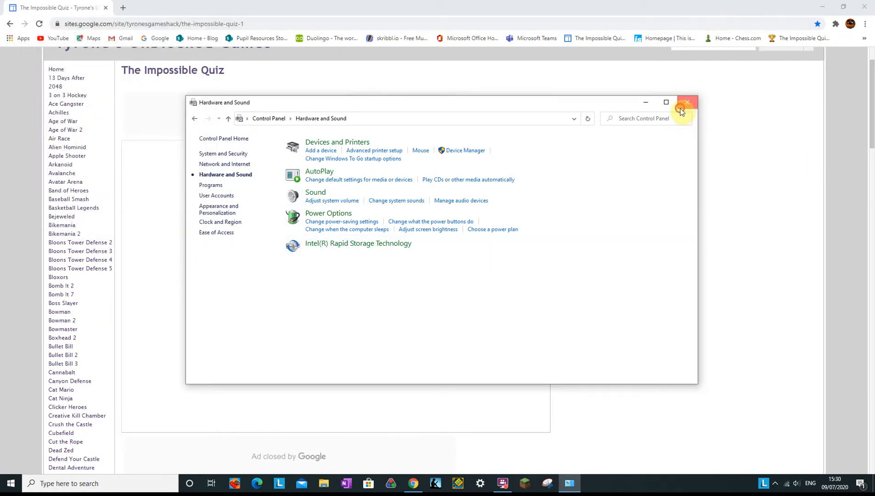
# - Close the Control Panel and get the quiz past its BEGIN screen to the title menu
pyautogui.click(687, 102)
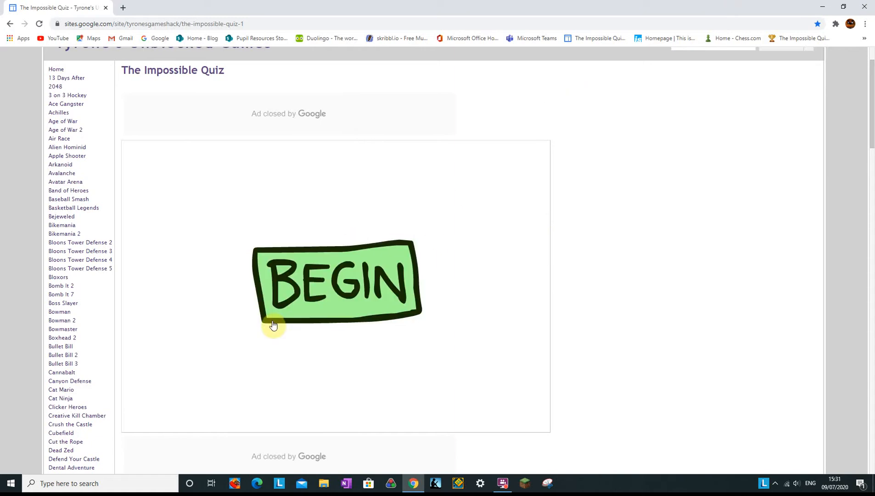
pyautogui.click(336, 281)
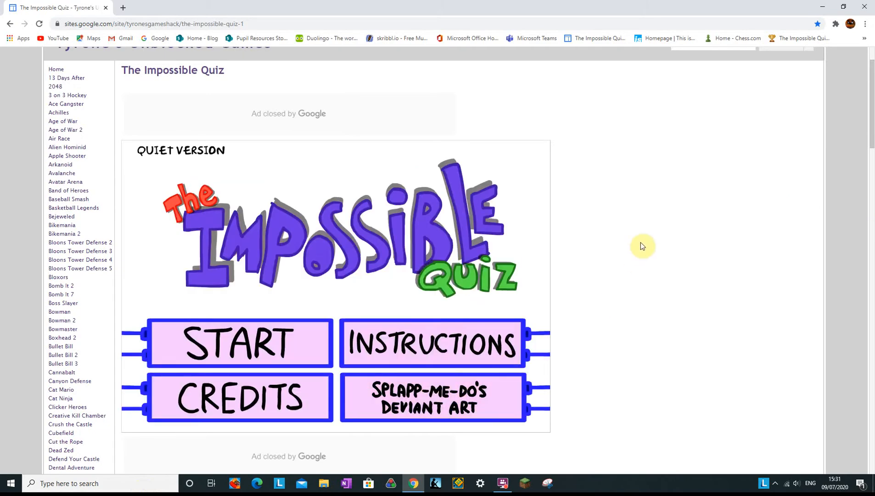
pyautogui.moveTo(589, 282)
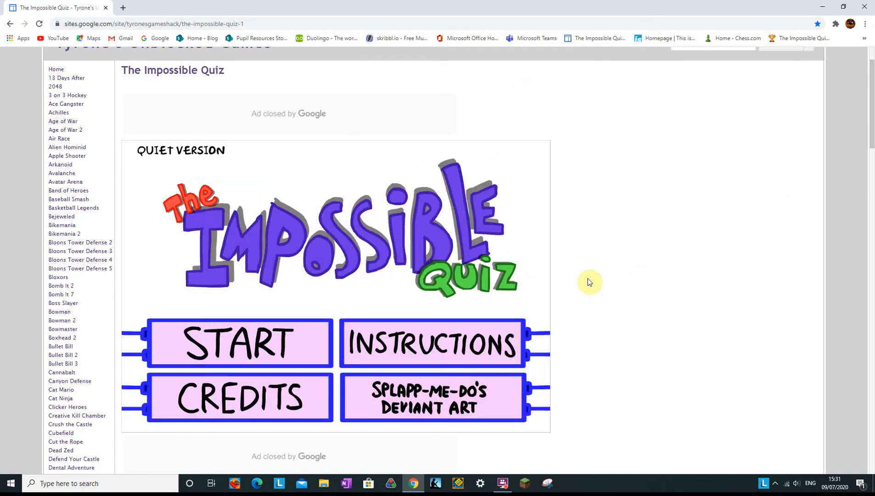
pyautogui.moveTo(553, 243)
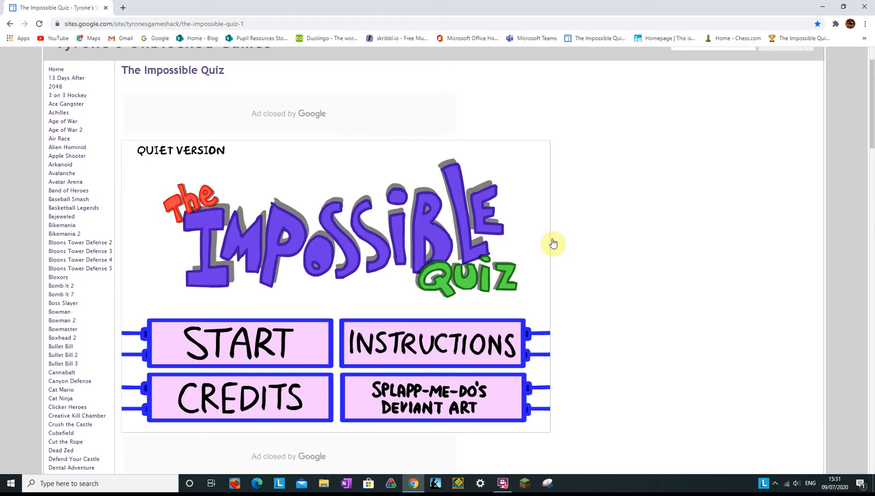
pyautogui.moveTo(561, 179)
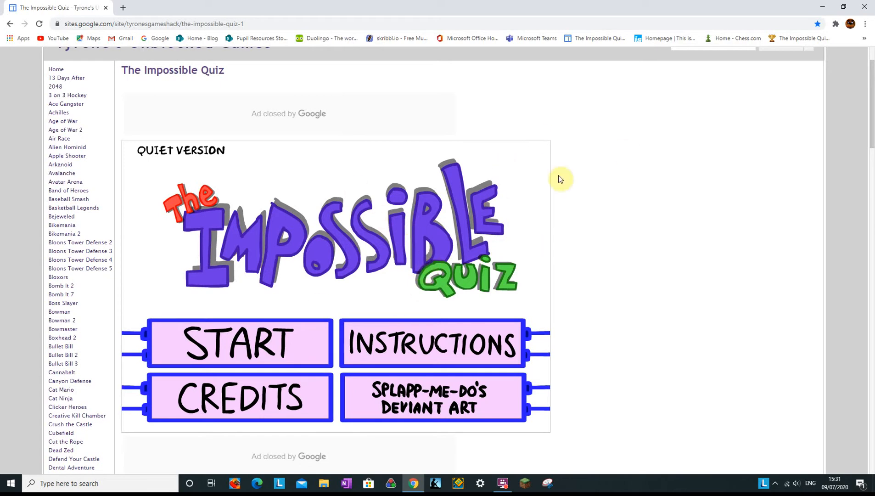
pyautogui.moveTo(691, 158)
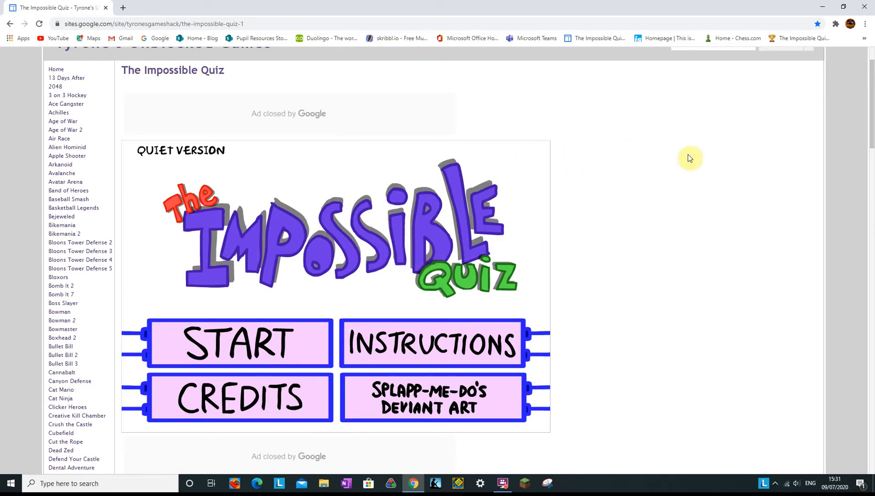
pyautogui.moveTo(455, 208)
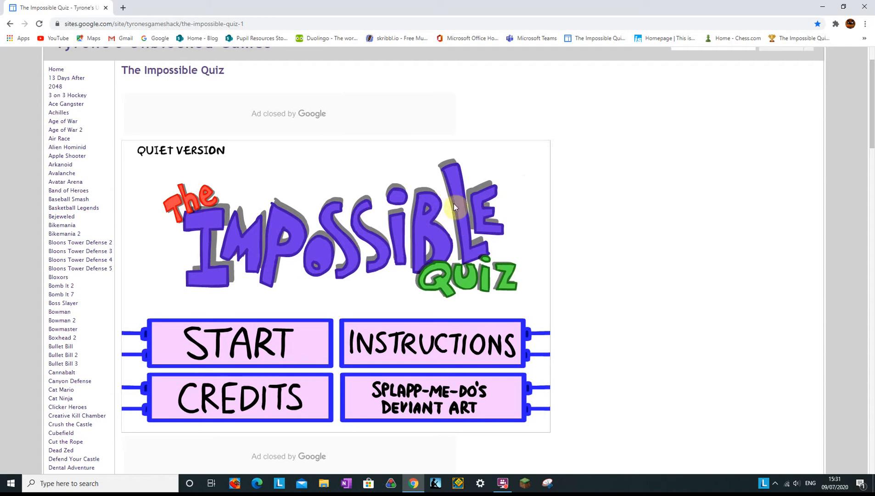
pyautogui.moveTo(476, 197)
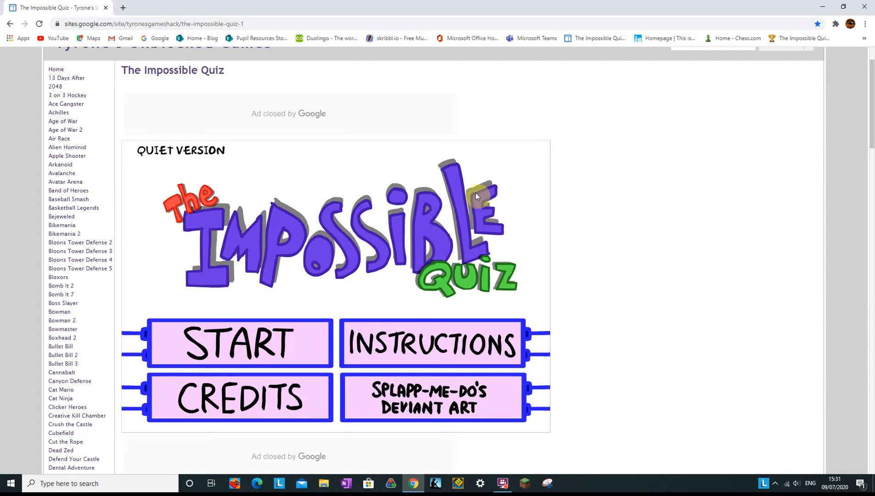
pyautogui.moveTo(446, 199)
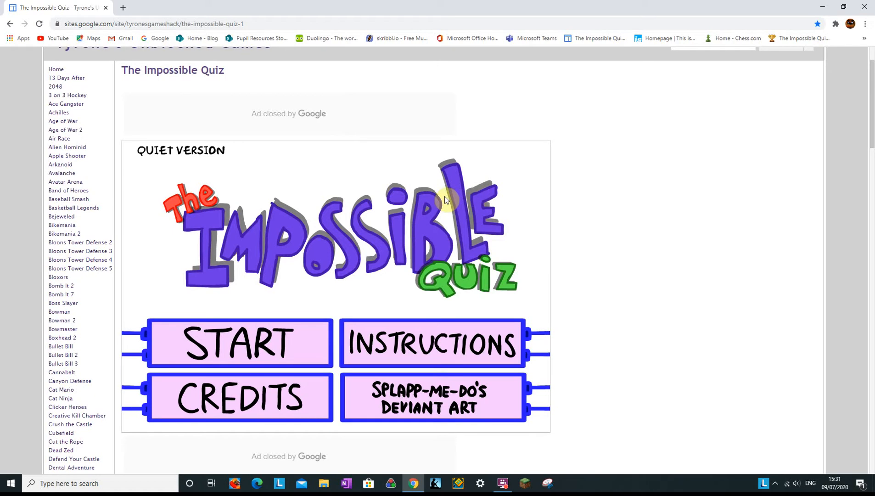
pyautogui.moveTo(286, 283)
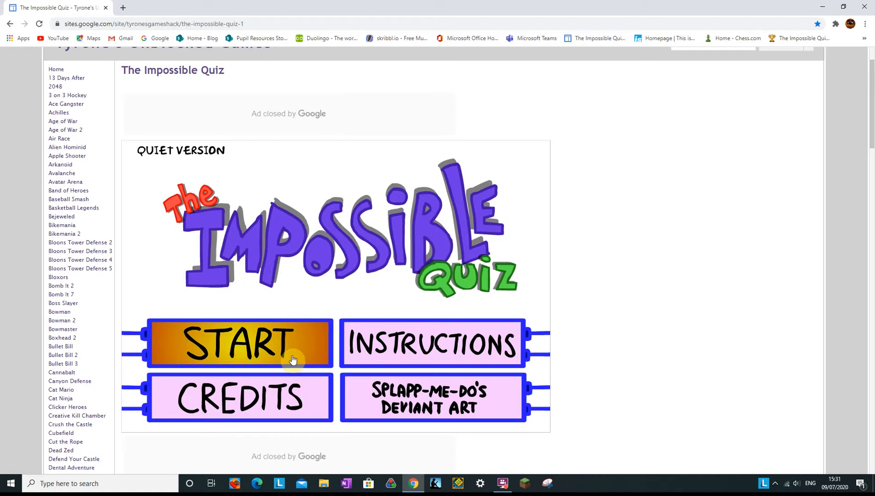
pyautogui.moveTo(290, 329)
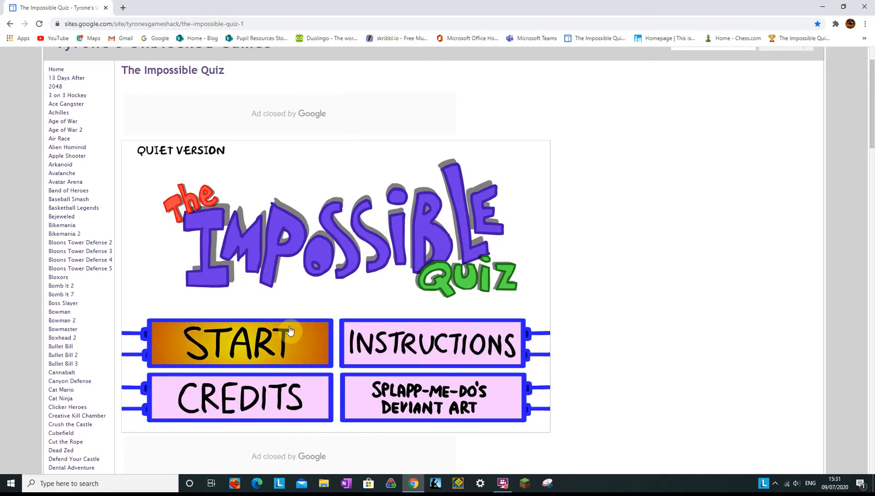
# - Start the quiz and answer the early questions: don't-touch-blue, the yellow splodge, the dot on i, F'TAANG, the horse letter
pyautogui.click(240, 342)
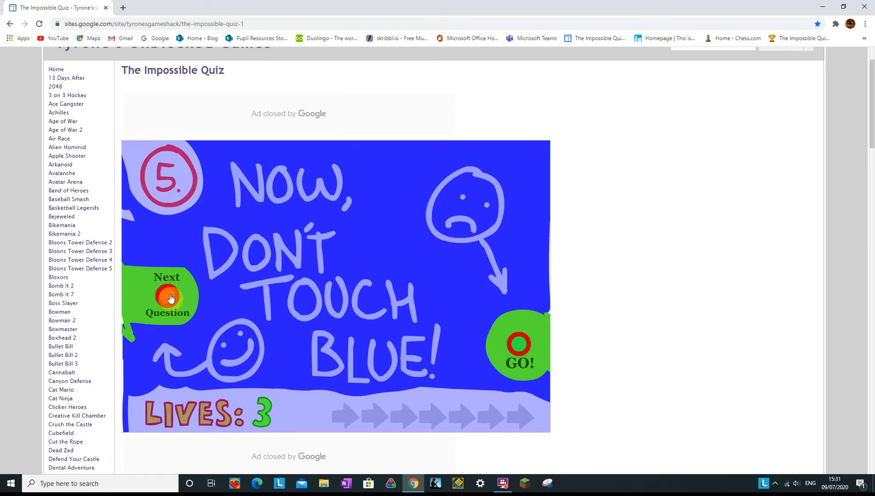
pyautogui.click(167, 296)
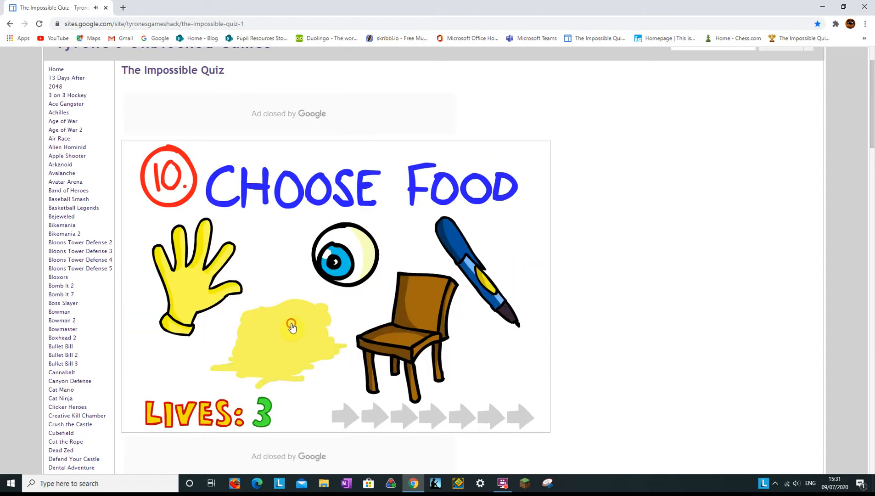
pyautogui.click(292, 327)
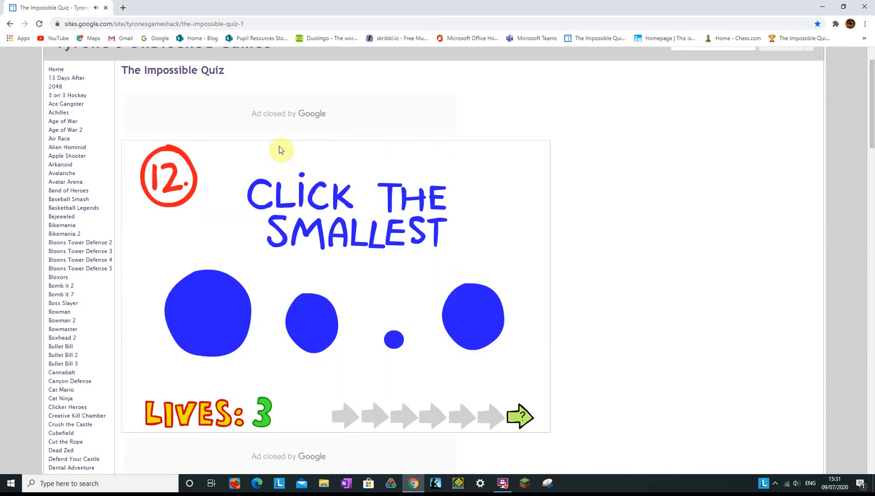
pyautogui.moveTo(311, 184)
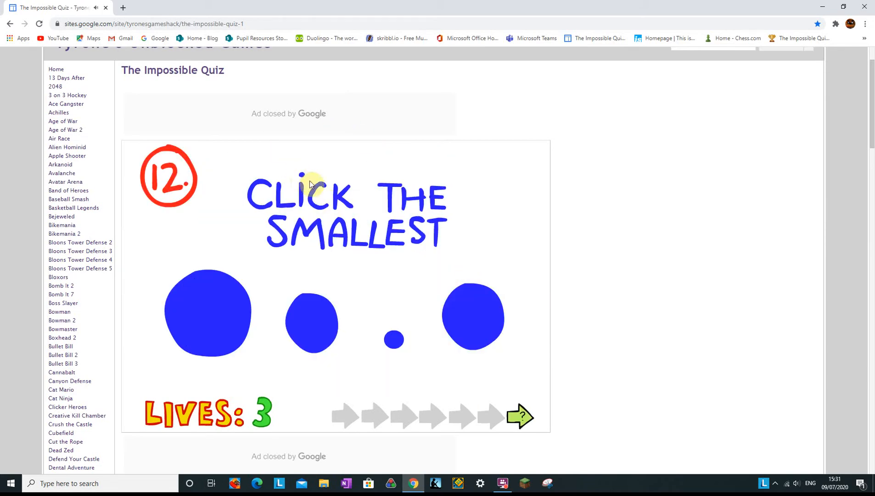
pyautogui.click(392, 340)
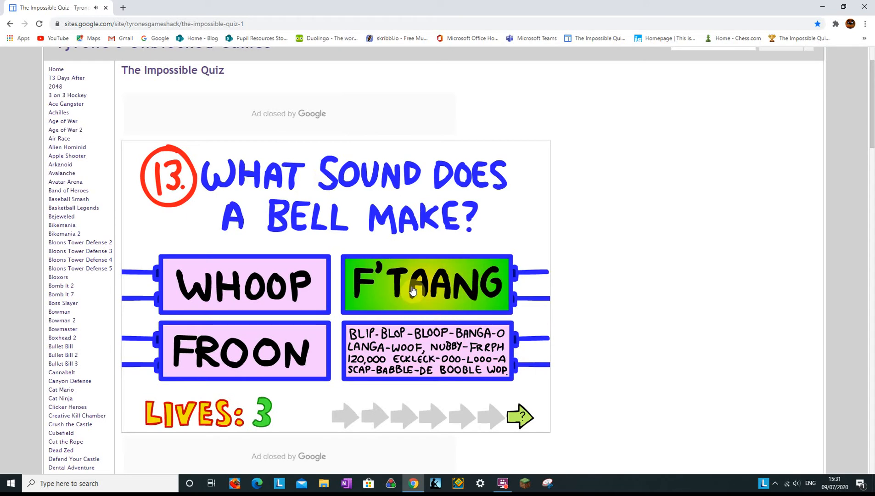
pyautogui.click(425, 284)
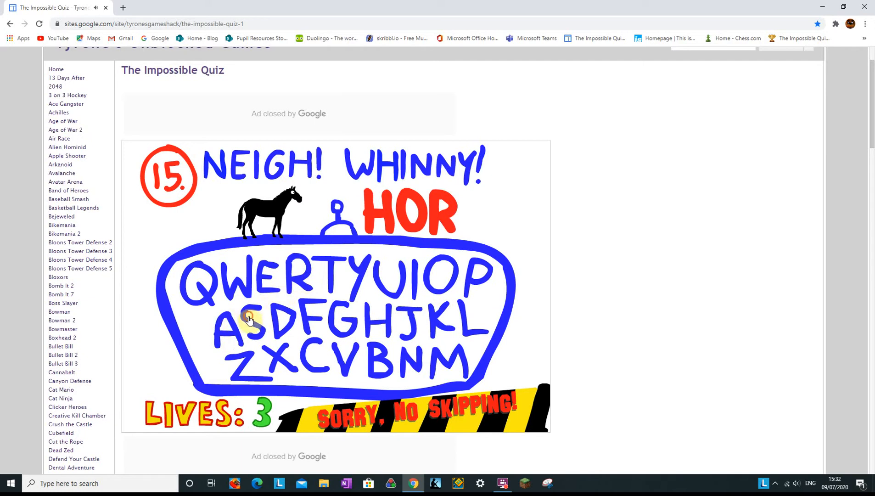
pyautogui.click(248, 319)
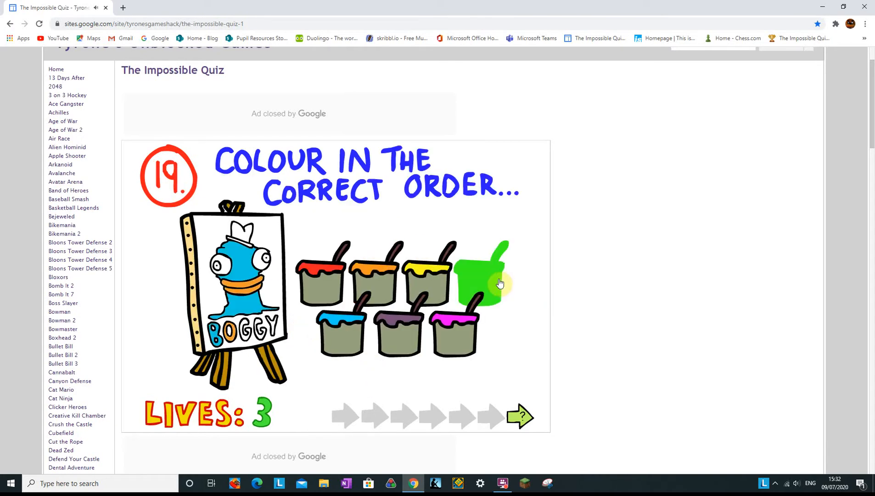
# - Colour and submit the painting on 19, pass Nice One, take +1 SKIP on 22, answer the werewolf question and jump to 28
pyautogui.click(481, 274)
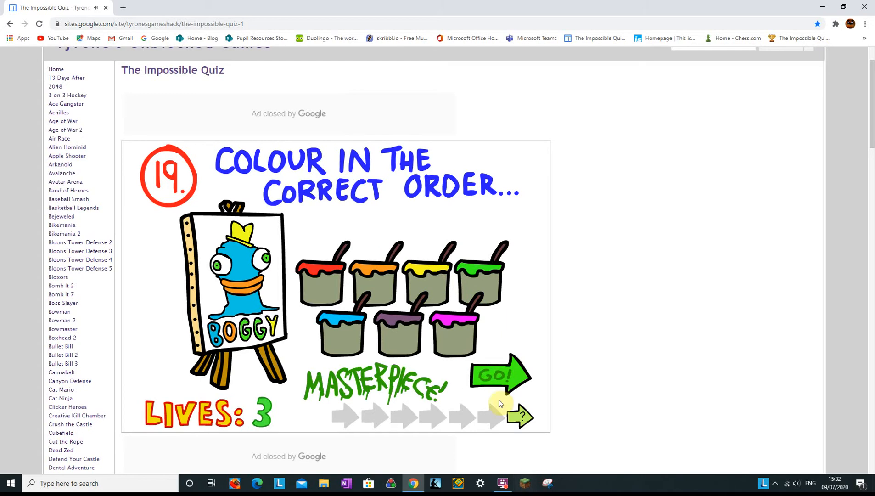
pyautogui.click(499, 374)
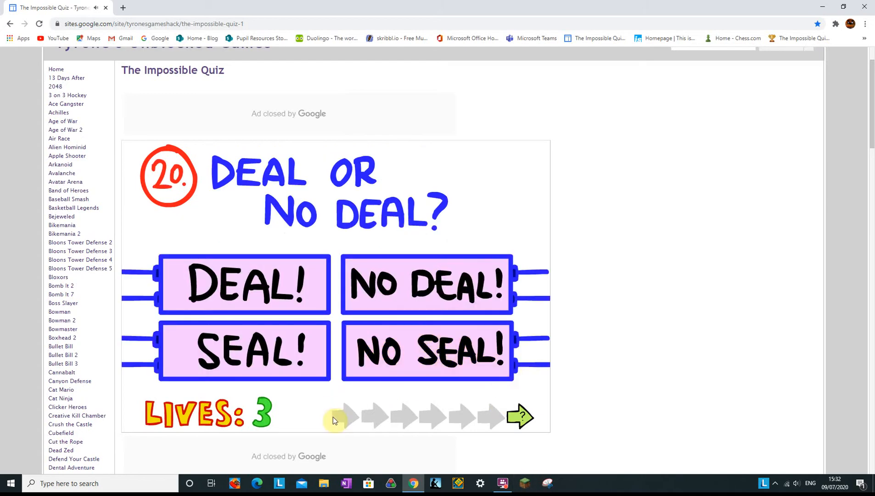
pyautogui.moveTo(761, 333)
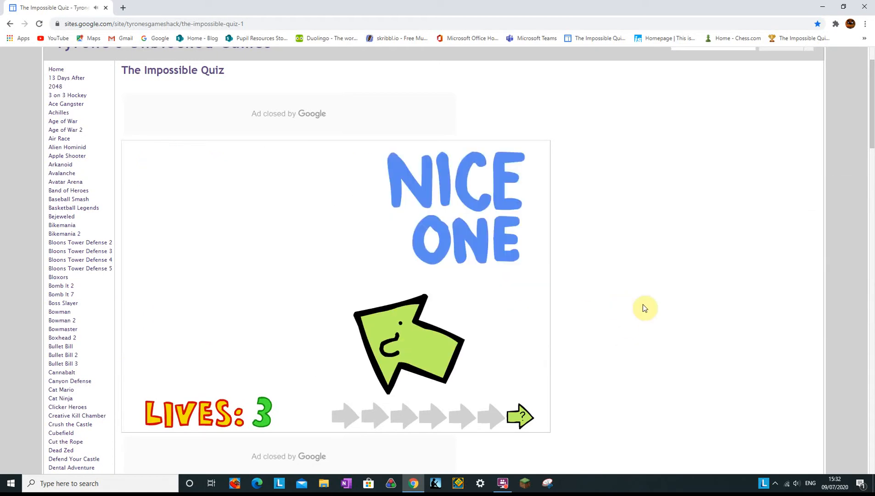
pyautogui.click(520, 416)
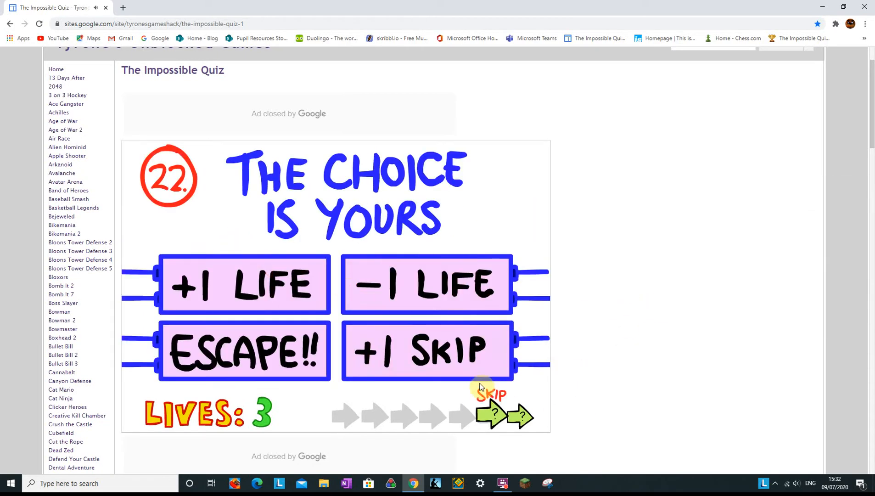
pyautogui.click(518, 416)
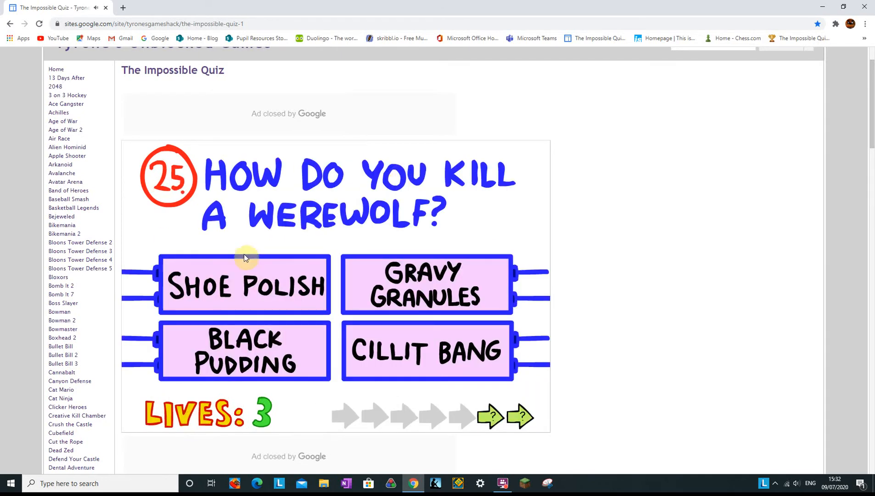
pyautogui.click(427, 351)
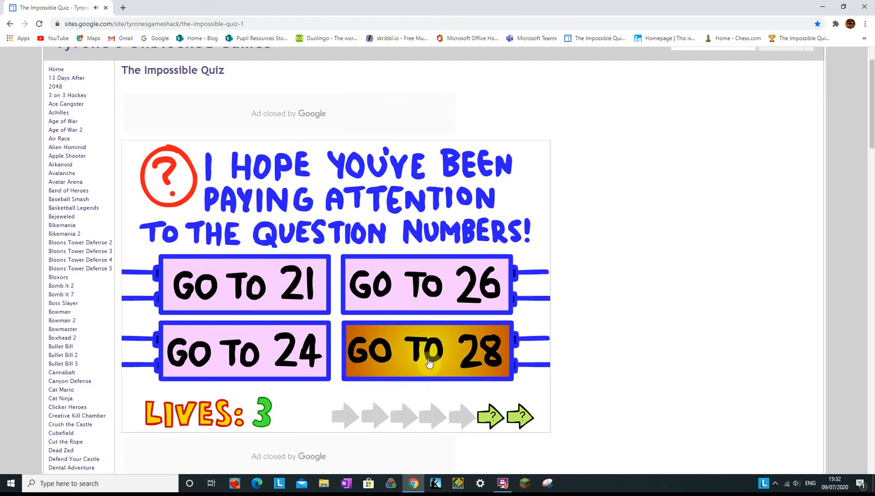
pyautogui.click(426, 351)
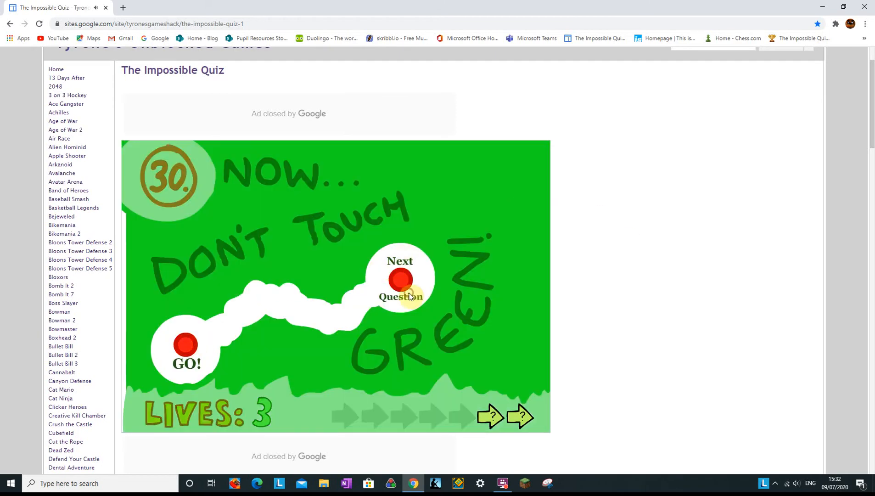
# - Finish the don't-touch-green path, answer three woofs, press the skull anyway, answer 39 and start the don't-touch-pink path
pyautogui.click(400, 280)
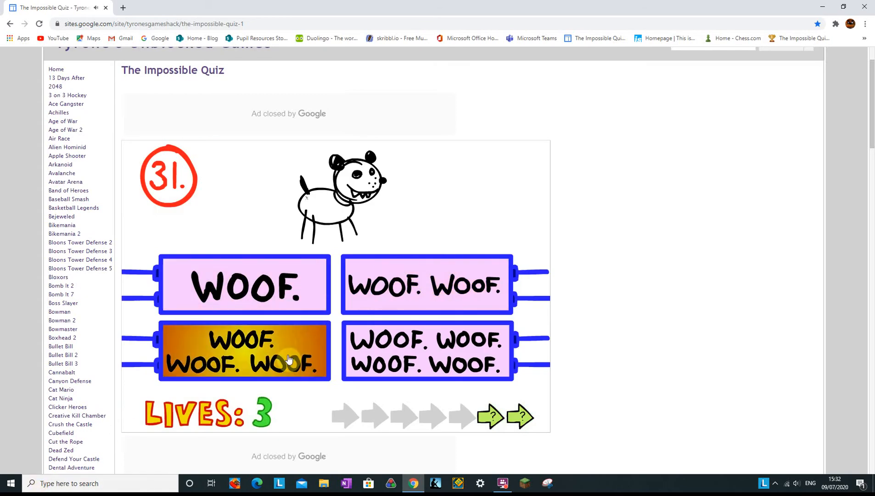
pyautogui.click(244, 351)
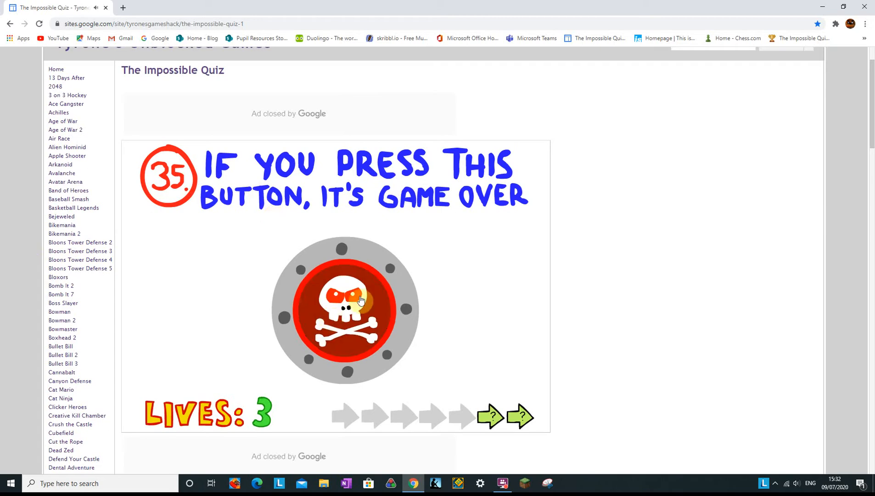
pyautogui.click(343, 310)
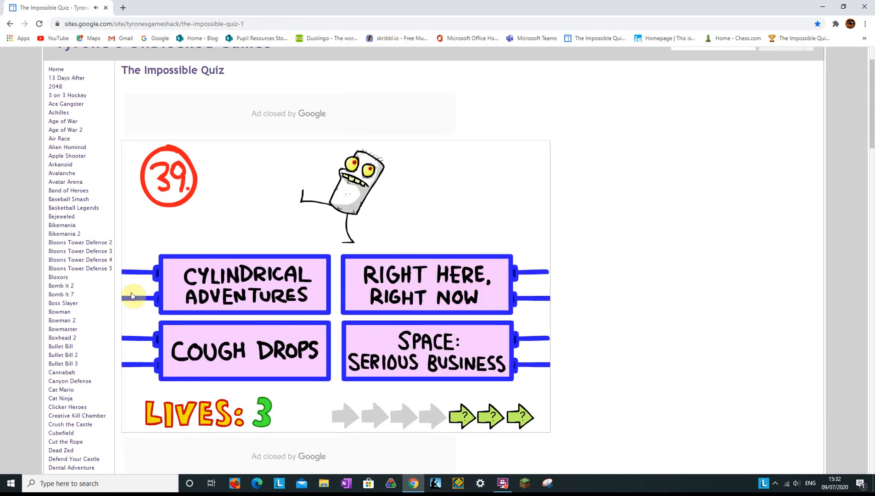
pyautogui.click(426, 285)
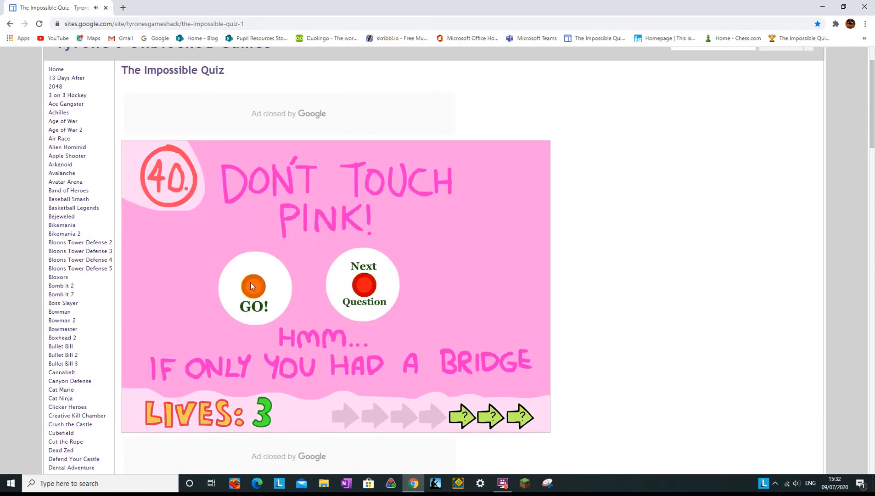
pyautogui.click(253, 285)
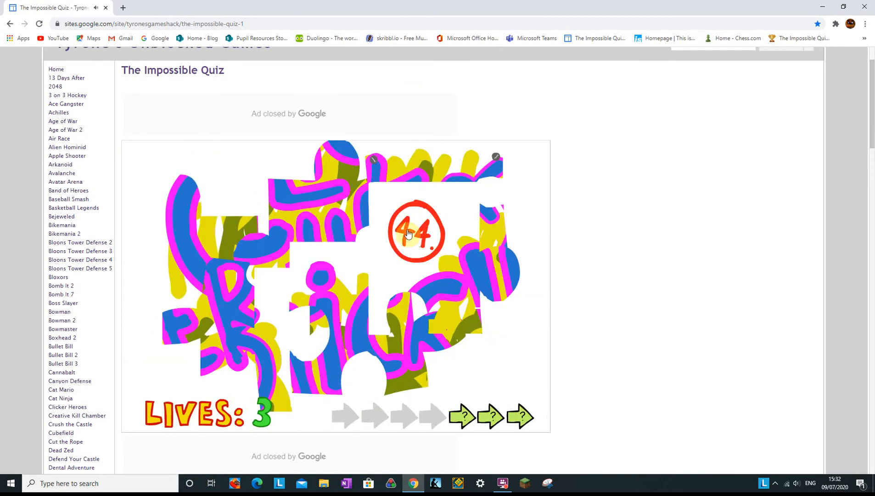
pyautogui.moveTo(432, 282)
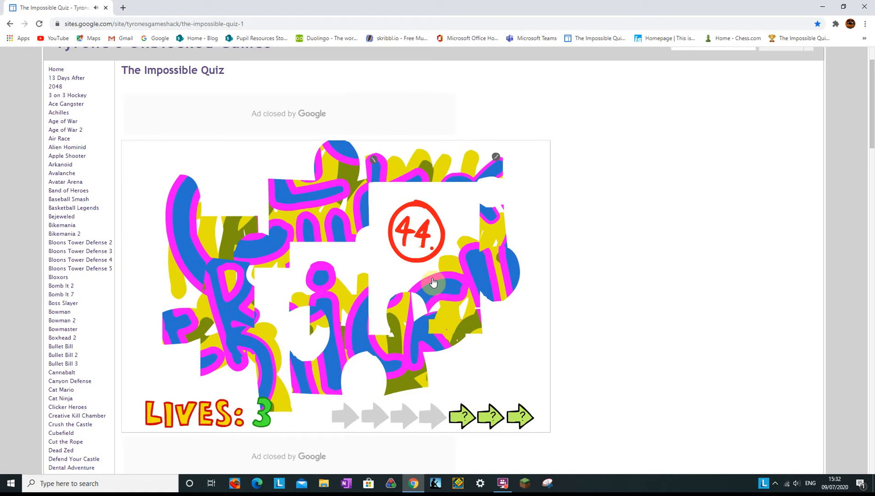
pyautogui.moveTo(527, 224)
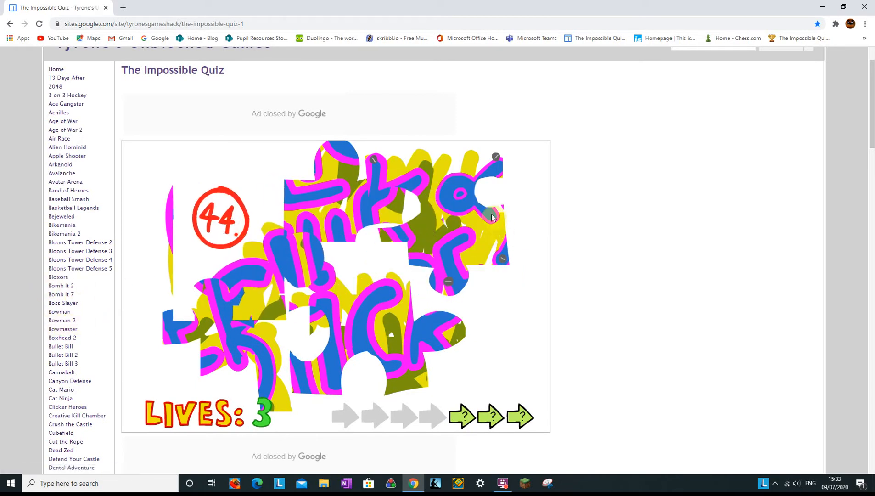
pyautogui.moveTo(472, 211)
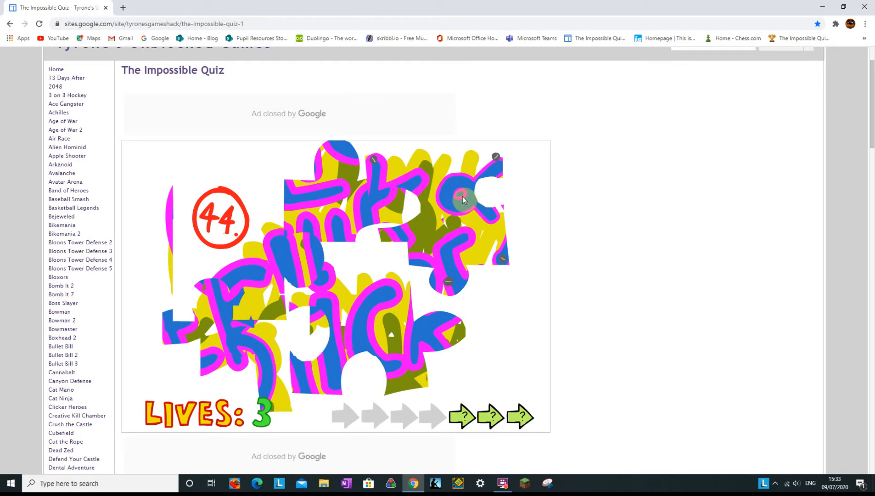
# - Complete the jigsaw on 44, pick the symbol on 45, answer question 50 (losing a life) and pick the carrot
pyautogui.click(462, 200)
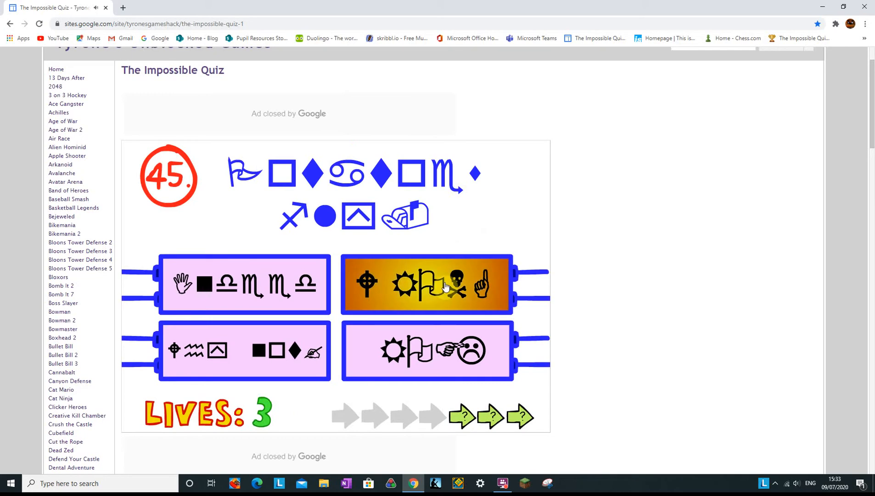
pyautogui.click(426, 284)
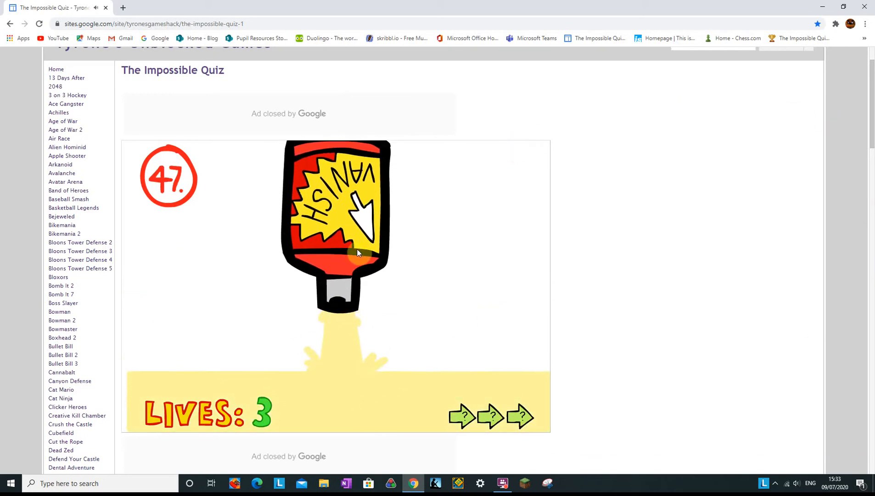
pyautogui.rightClick(358, 252)
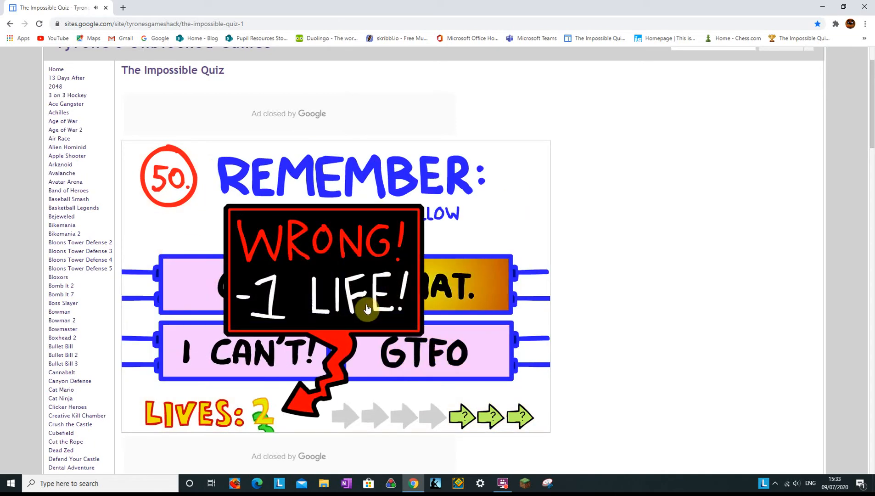
pyautogui.click(367, 309)
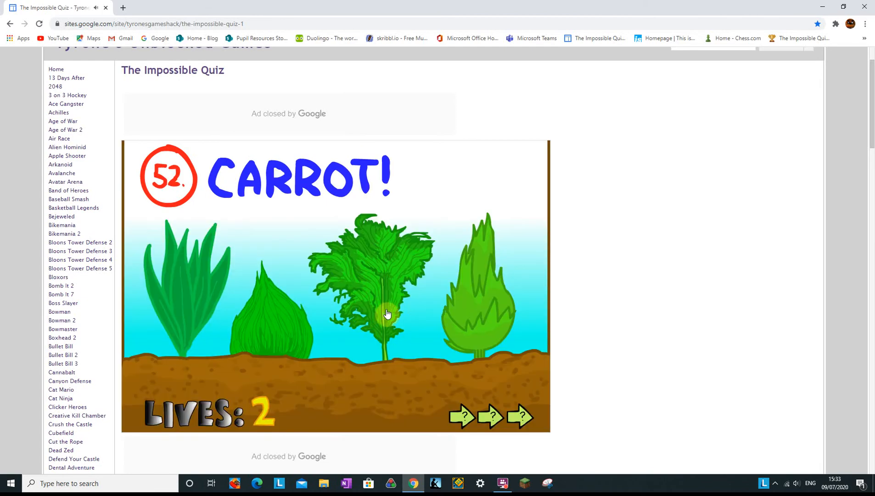
pyautogui.click(385, 313)
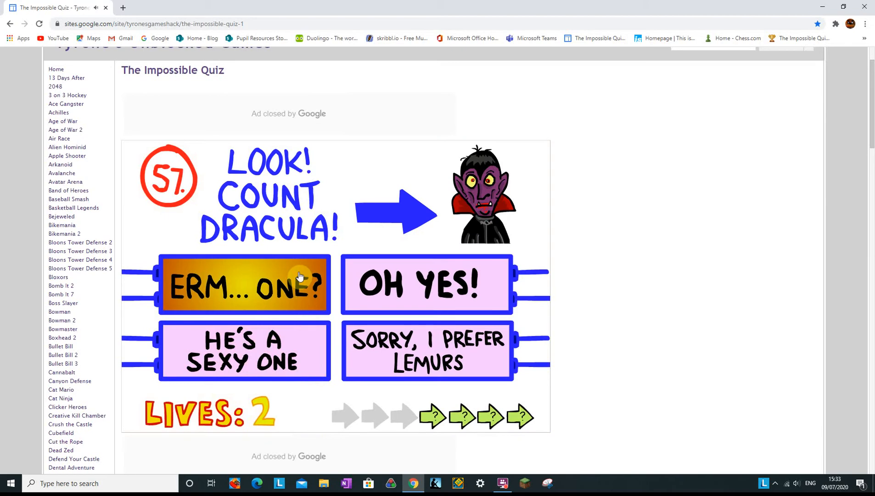
# - Answer ERM... ONE? to Count Dracula, then charge the laser on 59 and fire it at the bomb
pyautogui.click(244, 285)
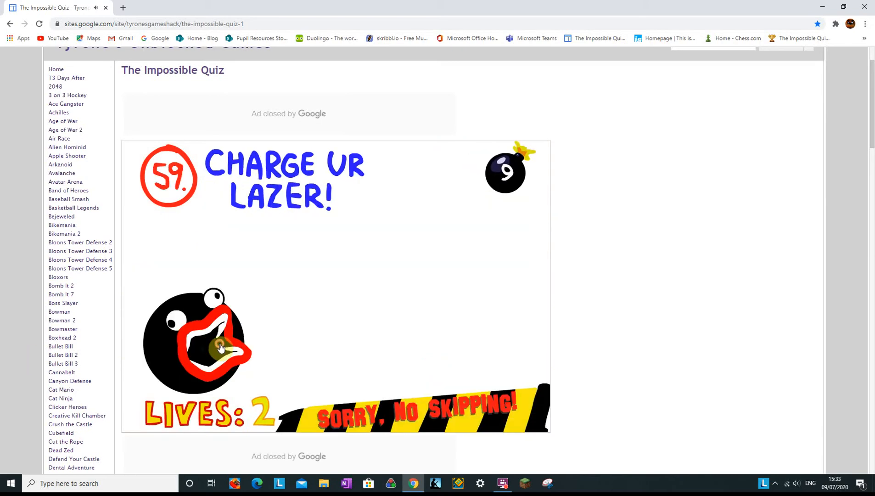
pyautogui.click(213, 346)
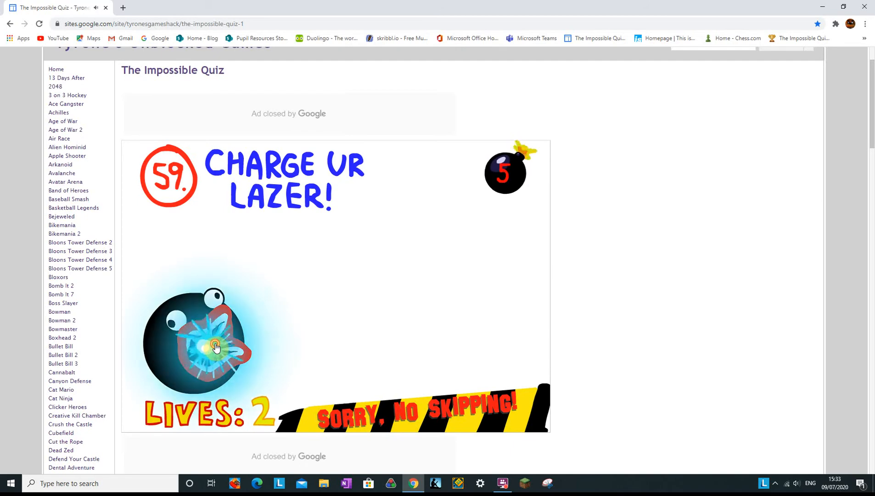
pyautogui.click(215, 346)
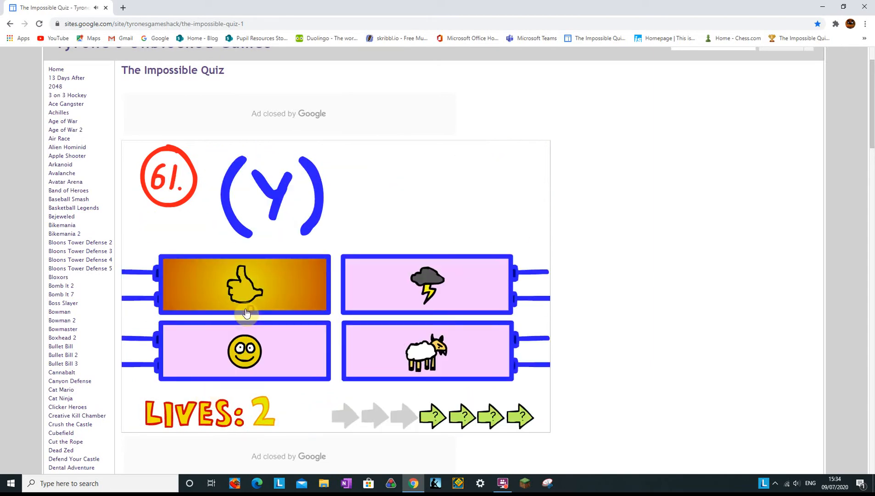
# - Choose the thumbs-up answer on question 61 and continue to the cat meter on question 68
pyautogui.click(244, 284)
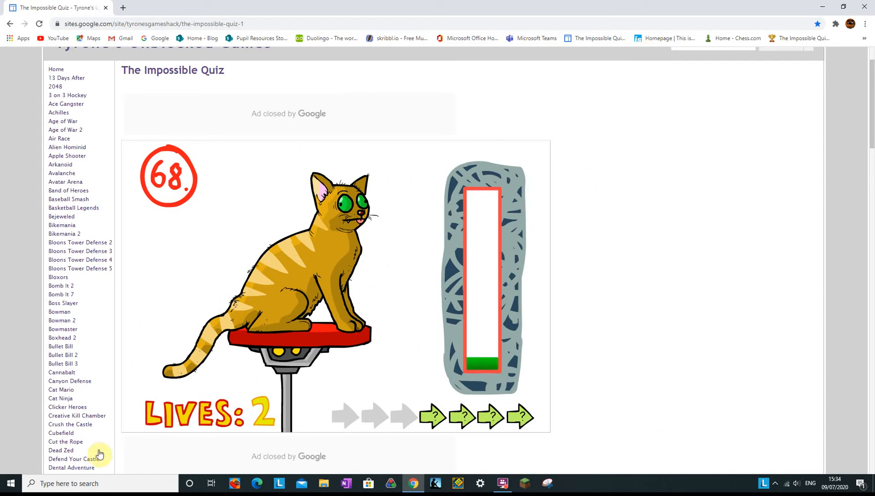
pyautogui.moveTo(374, 252)
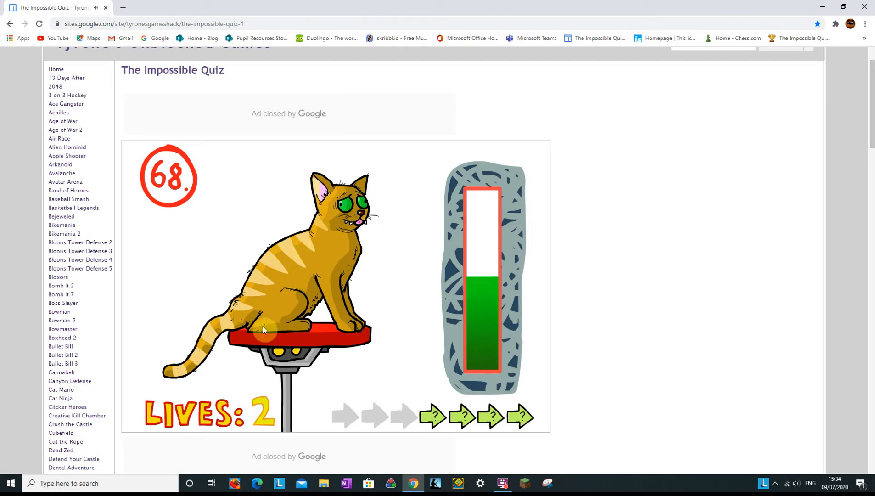
pyautogui.moveTo(331, 254)
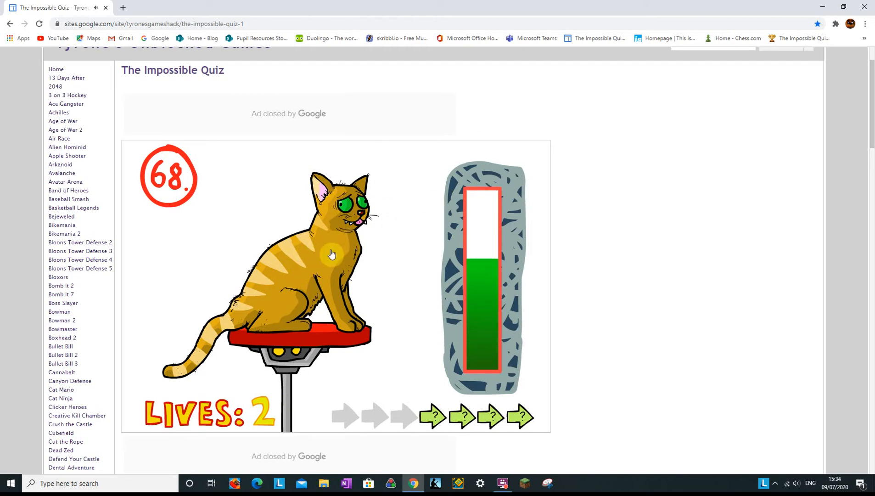
pyautogui.moveTo(325, 317)
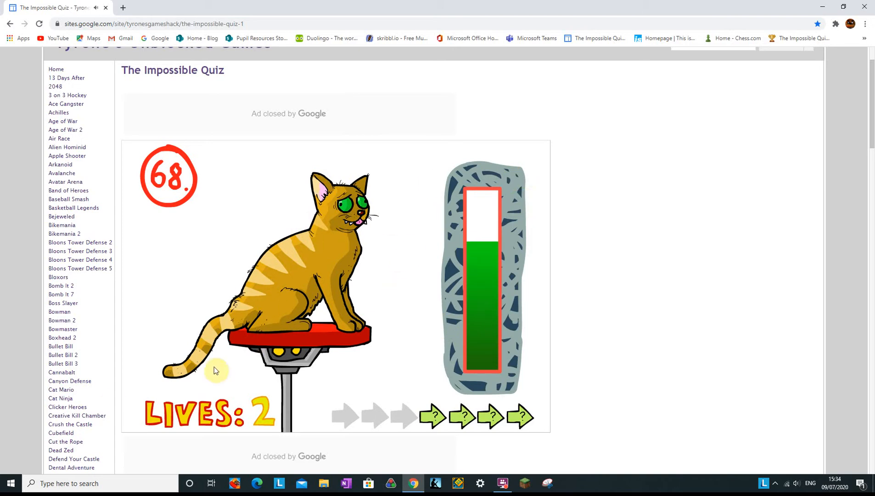
pyautogui.moveTo(325, 270)
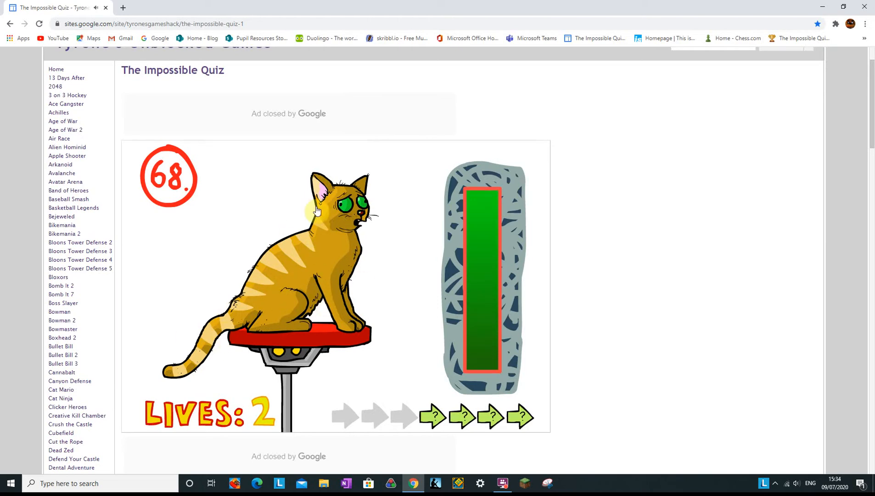
pyautogui.moveTo(410, 368)
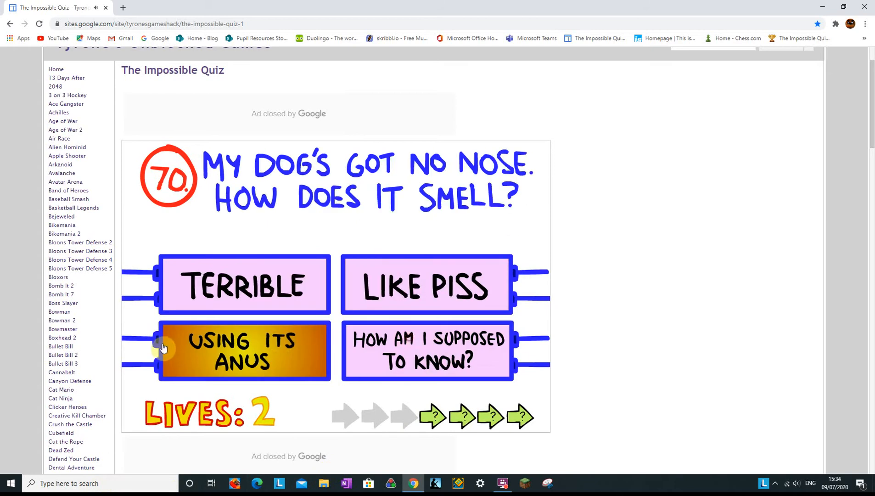
# - Answer how the noseless dog smells, NO ONE KNOWS THAT on 74 and the honey jar on 76, reaching question 79
pyautogui.click(244, 350)
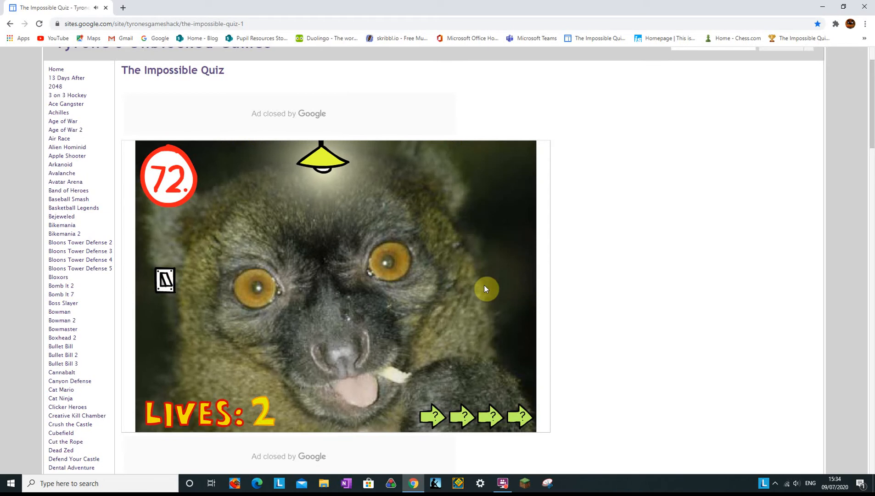
pyautogui.moveTo(421, 258)
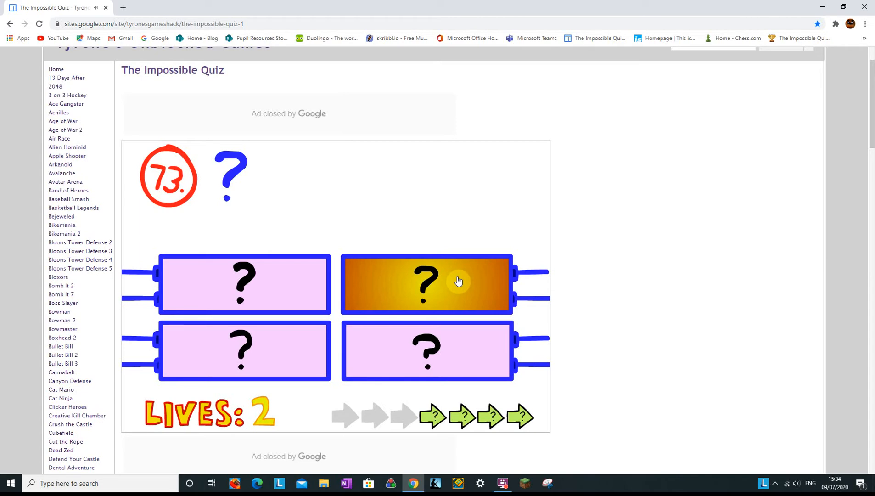
pyautogui.moveTo(187, 459)
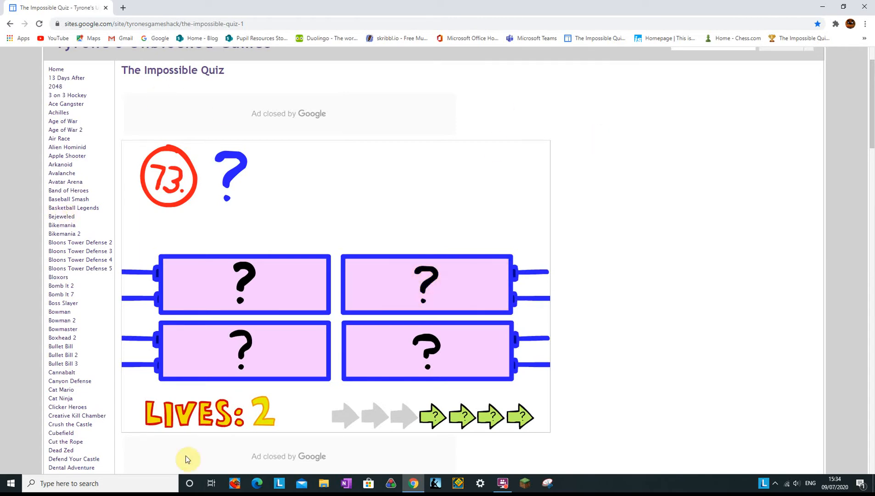
pyautogui.moveTo(411, 230)
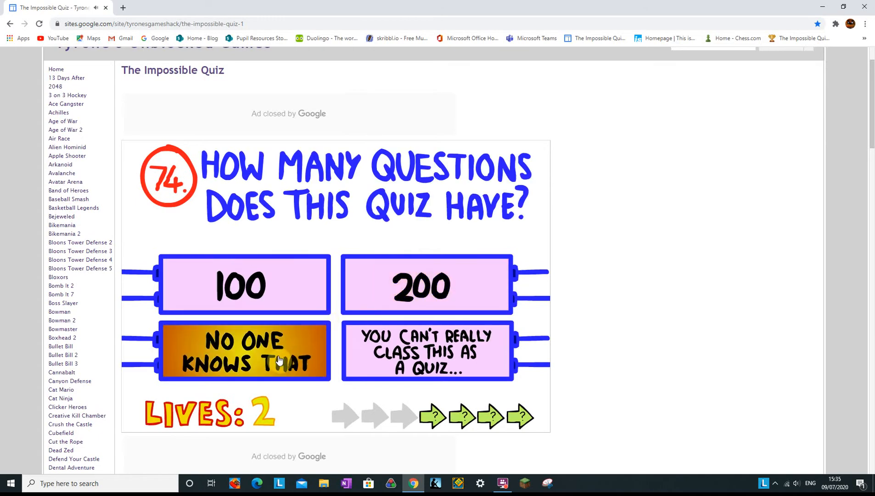
pyautogui.click(245, 351)
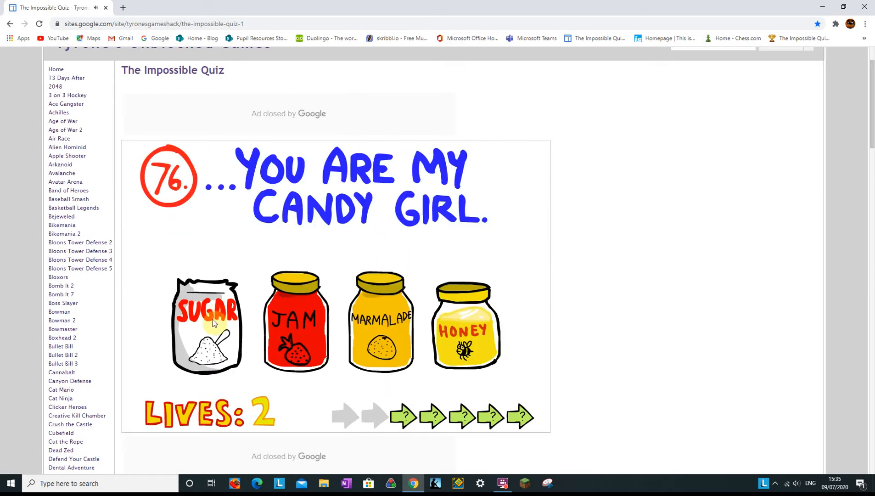
pyautogui.moveTo(455, 326)
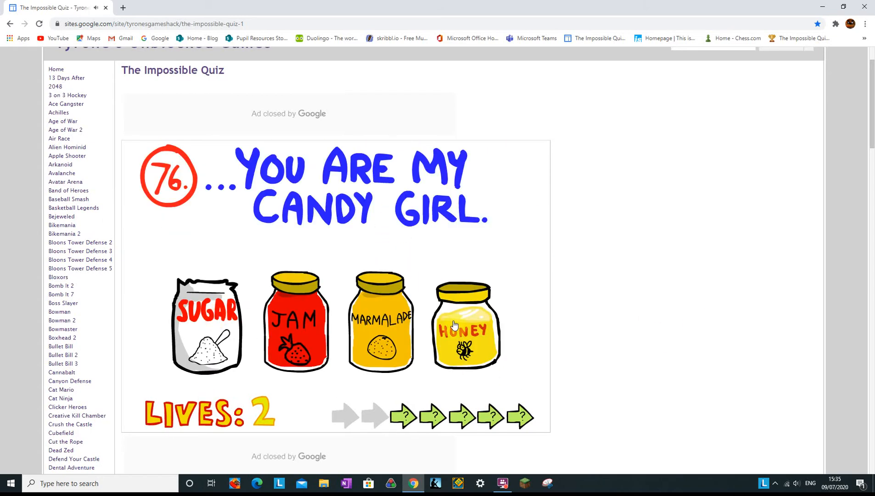
pyautogui.click(466, 325)
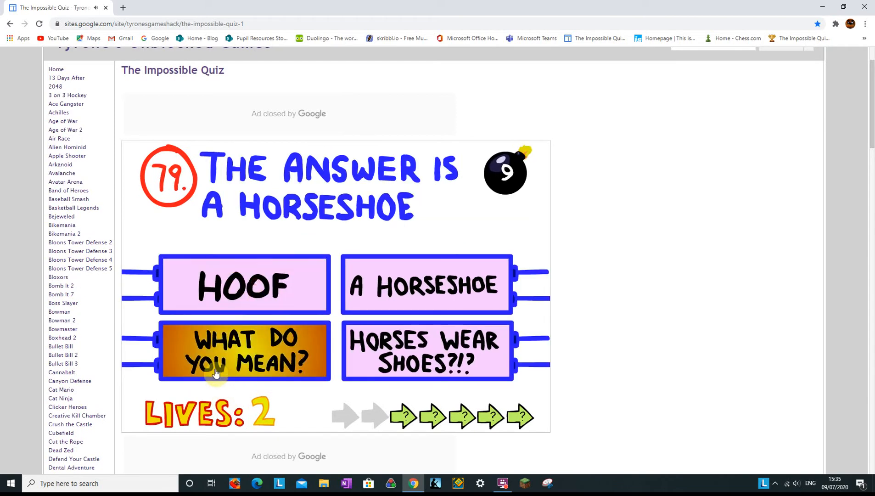
# - Answer question 79 with WHAT DO YOU MEAN? and reach the lever scene of question 81
pyautogui.click(426, 284)
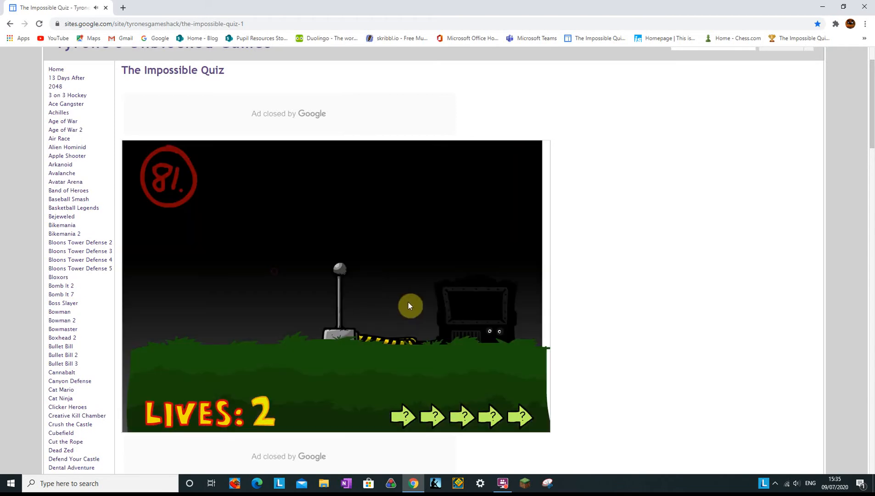
pyautogui.moveTo(304, 295)
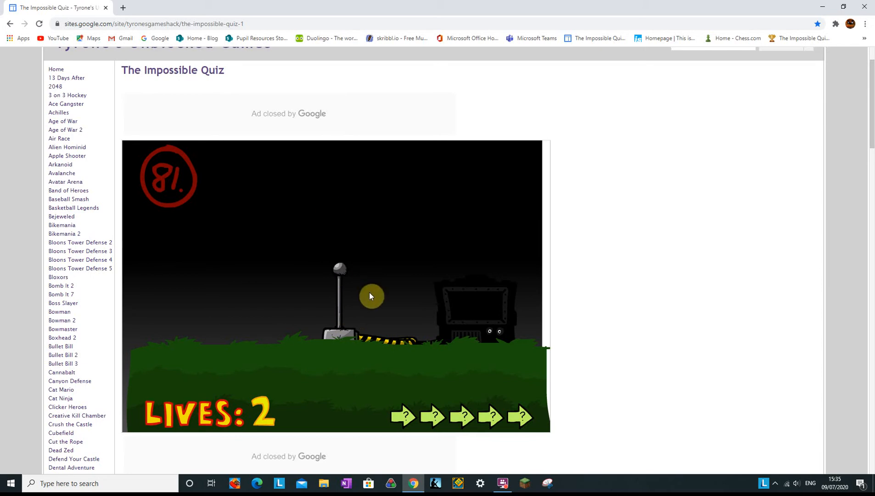
pyautogui.moveTo(358, 290)
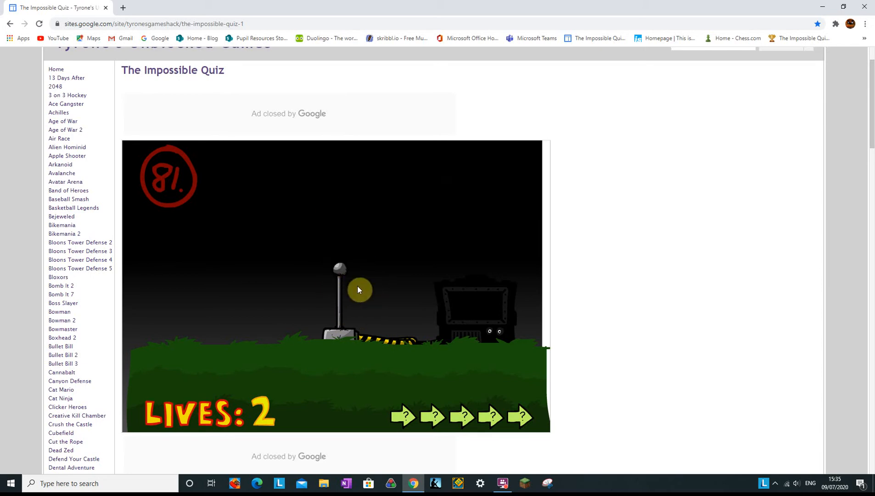
pyautogui.moveTo(336, 257)
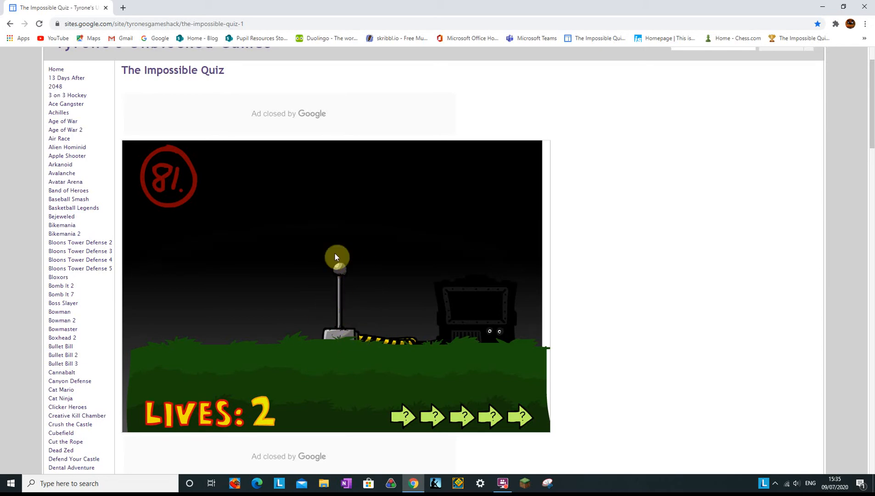
pyautogui.moveTo(329, 284)
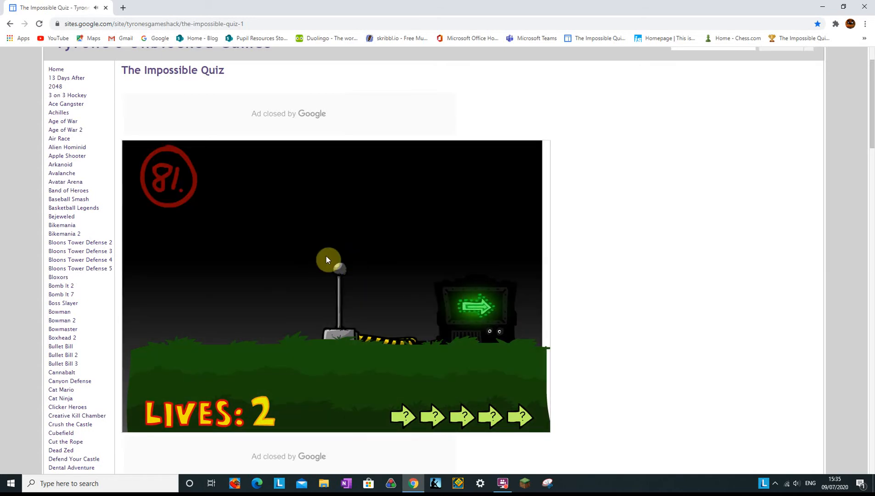
pyautogui.moveTo(325, 241)
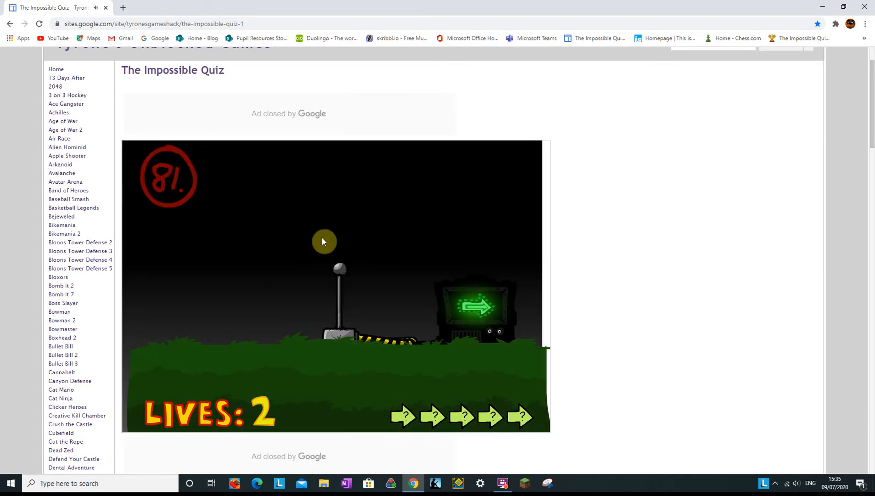
pyautogui.moveTo(497, 367)
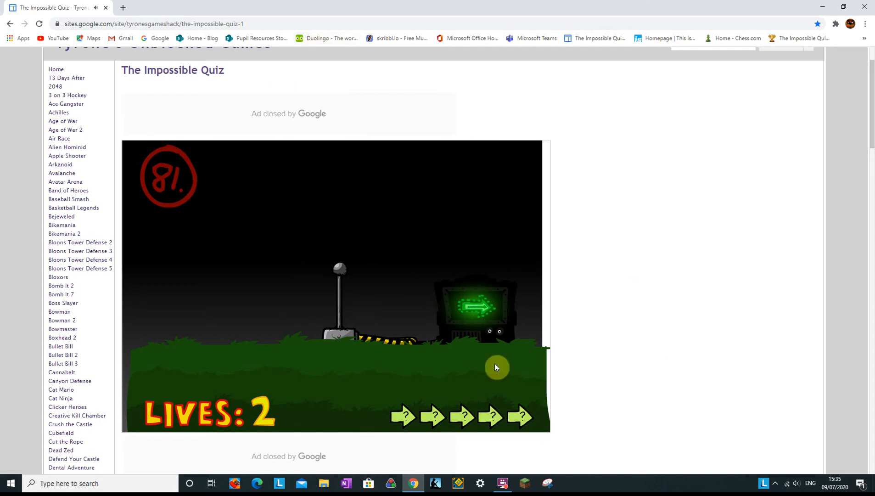
pyautogui.moveTo(150, 322)
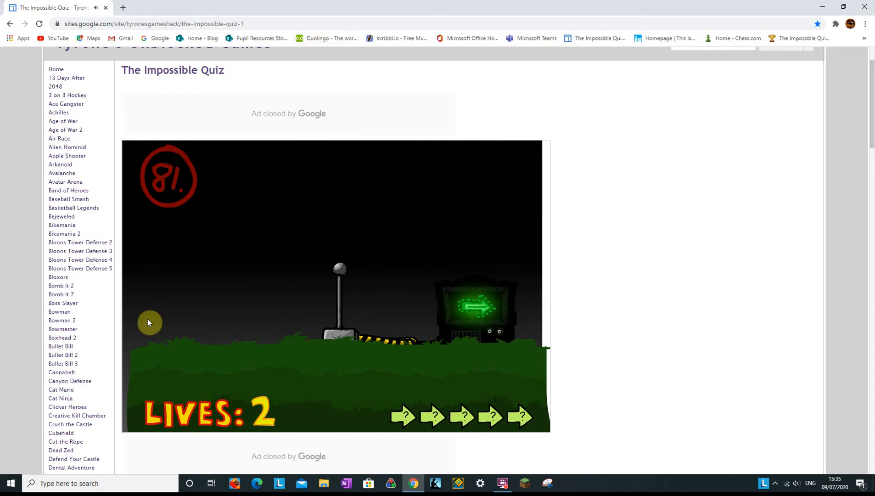
pyautogui.moveTo(170, 329)
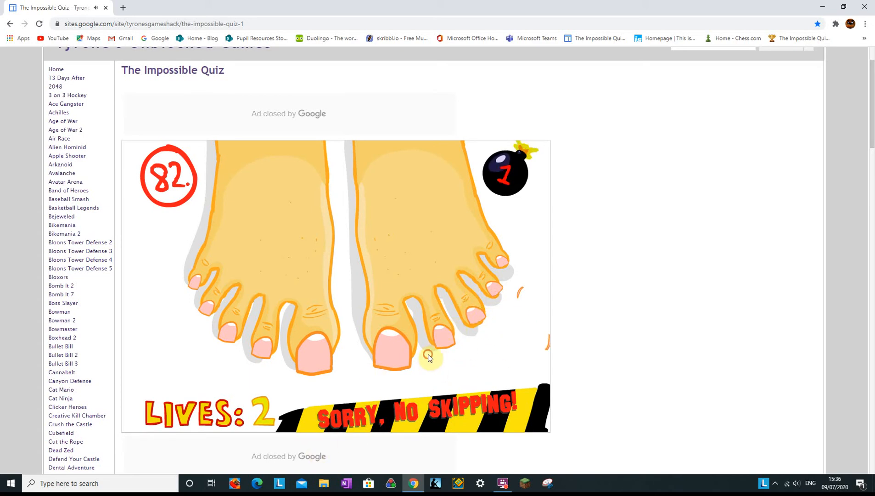
# - Pick a toe on question 82, losing the last life so GAME OVER with TRY AGAIN? appears
pyautogui.click(429, 357)
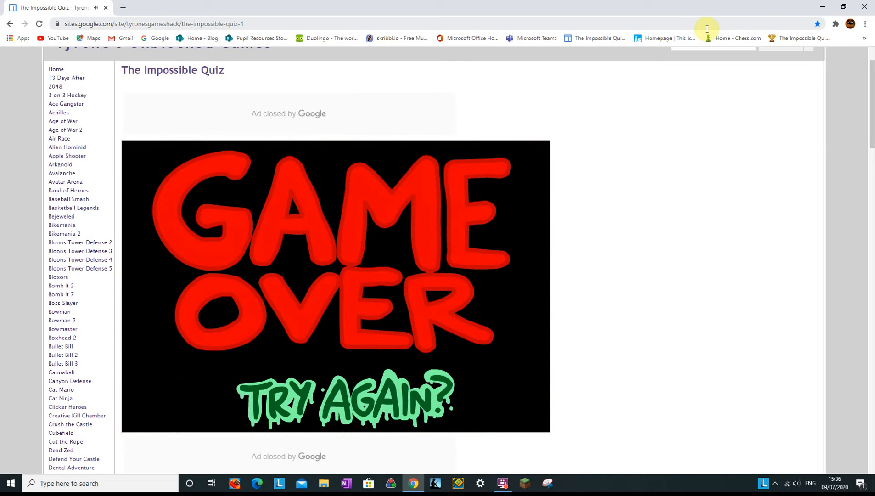
pyautogui.moveTo(367, 133)
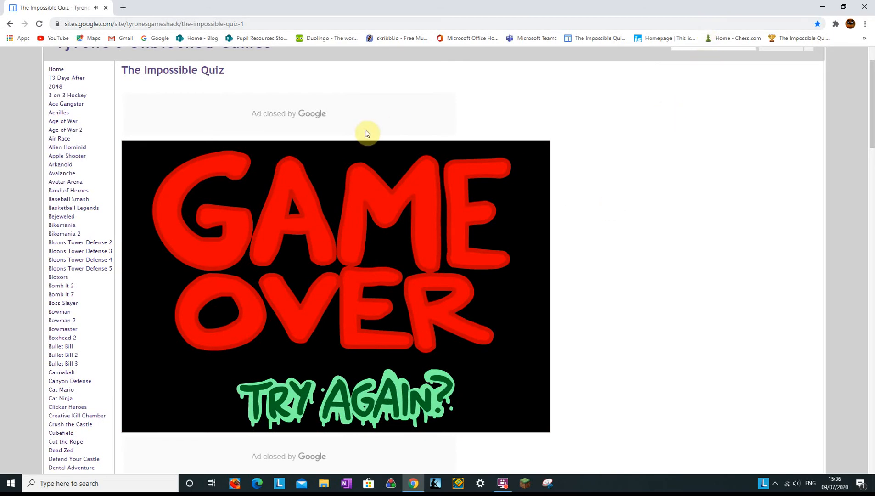
pyautogui.moveTo(491, 252)
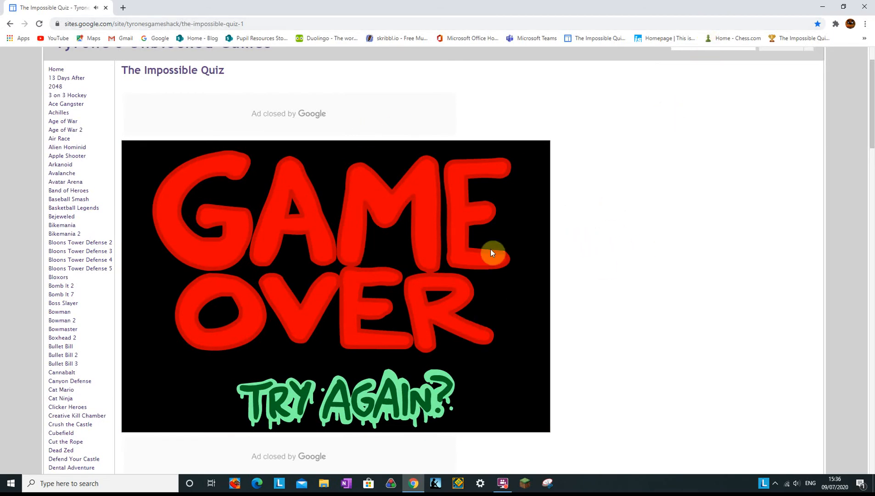
pyautogui.moveTo(290, 370)
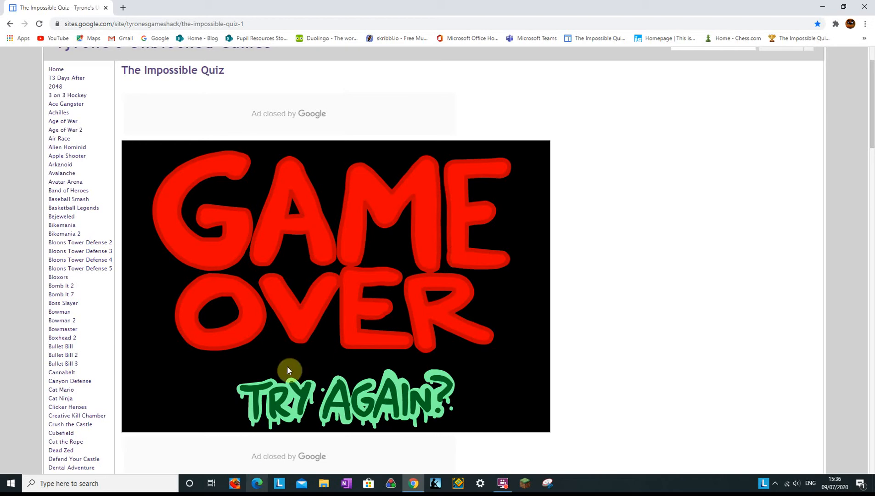
pyautogui.moveTo(679, 256)
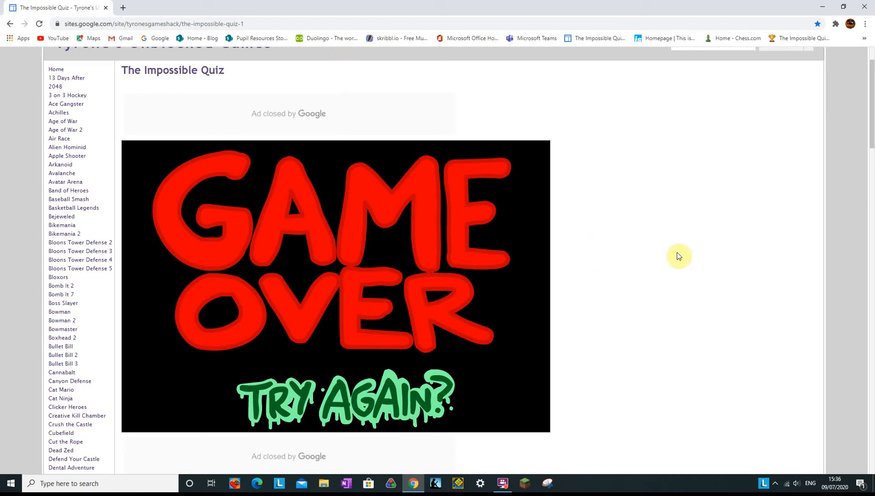
pyautogui.moveTo(652, 90)
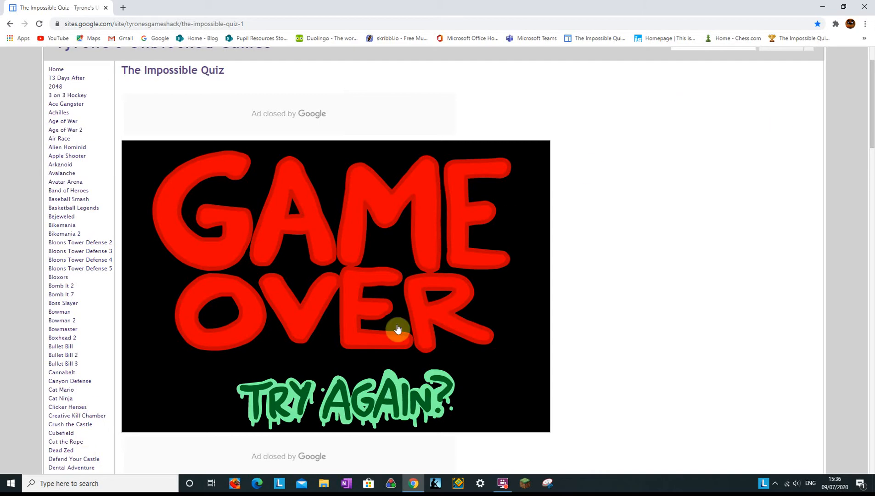
pyautogui.moveTo(793, 116)
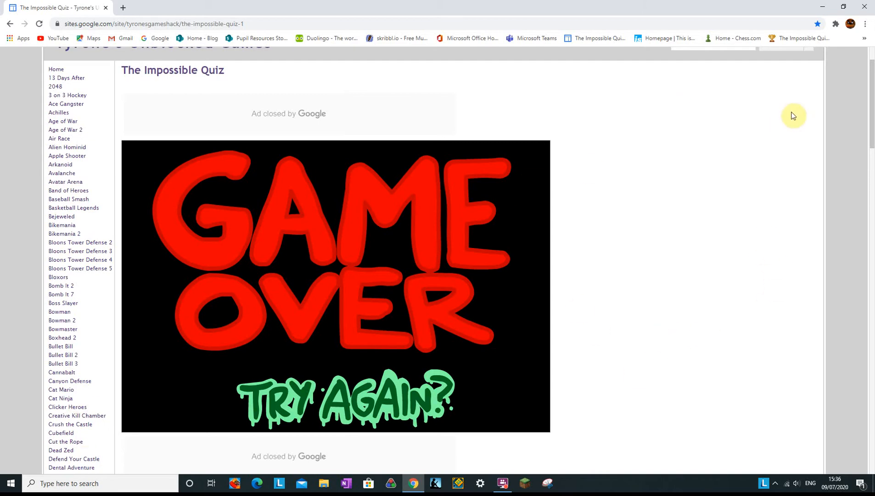
pyautogui.moveTo(633, 248)
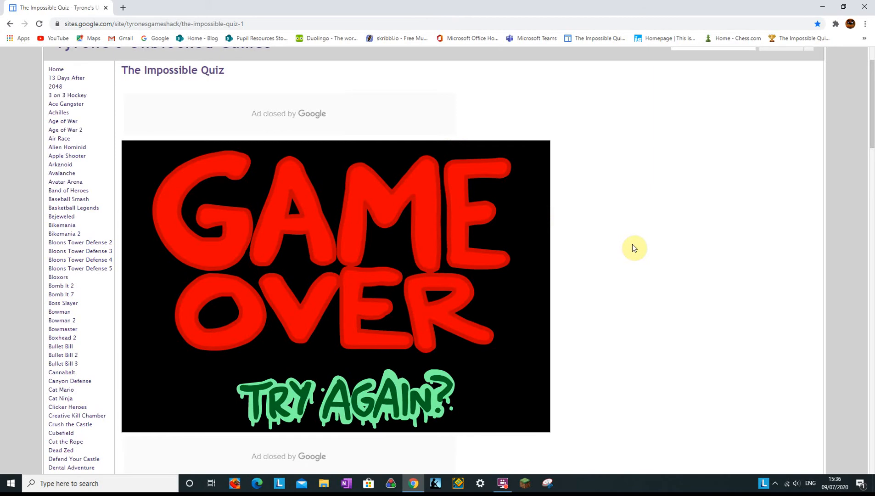
pyautogui.moveTo(697, 179)
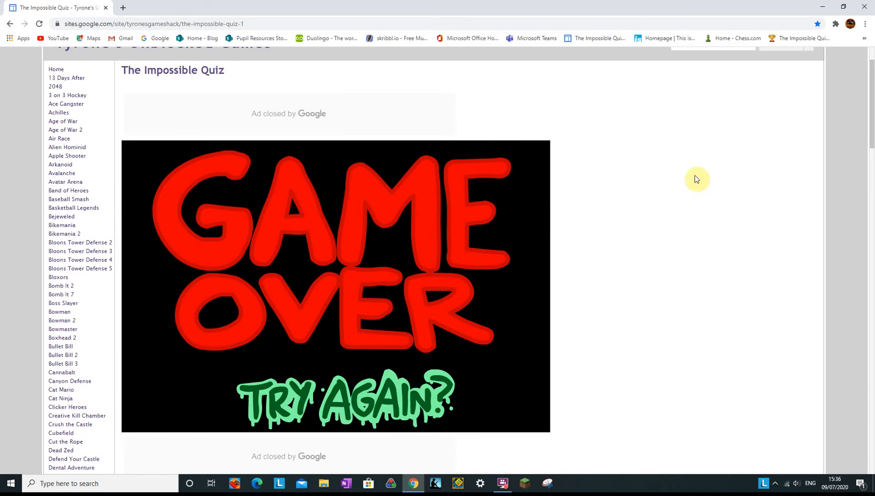
pyautogui.moveTo(640, 275)
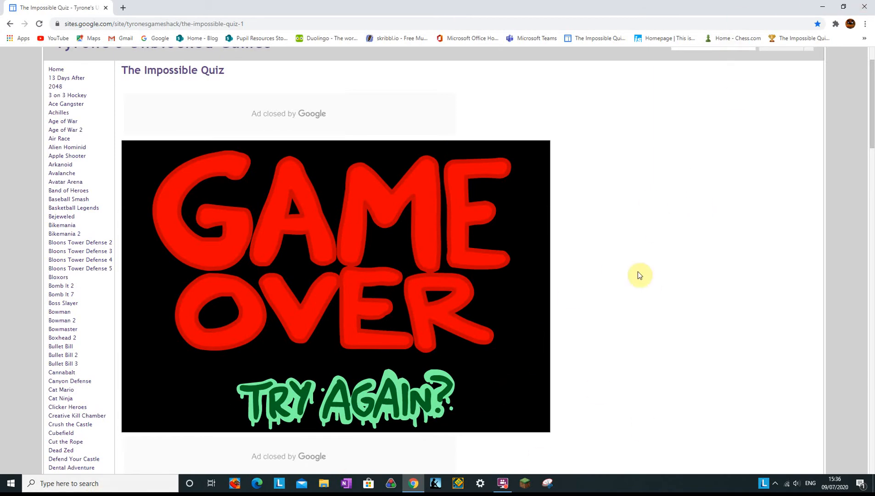
pyautogui.moveTo(600, 239)
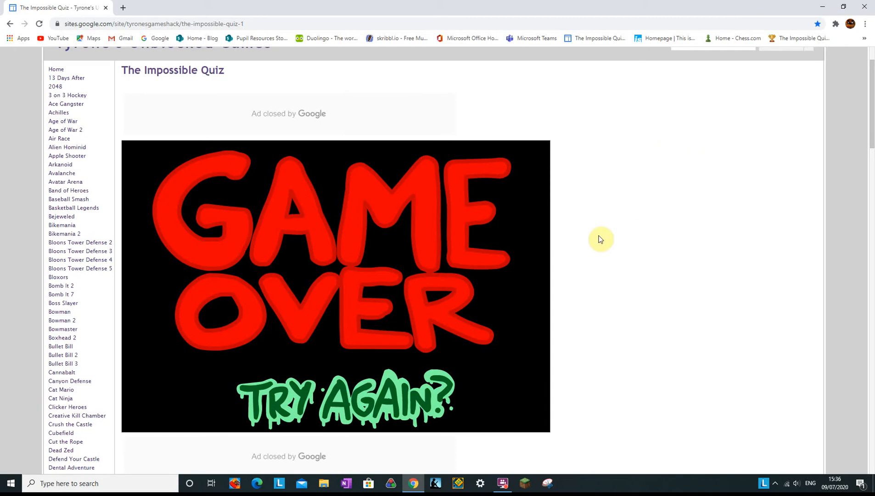
pyautogui.moveTo(636, 91)
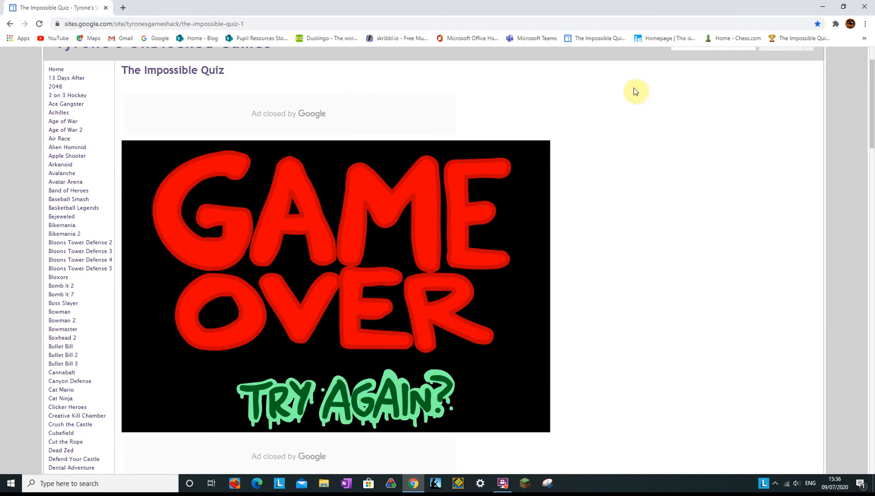
pyautogui.moveTo(547, 86)
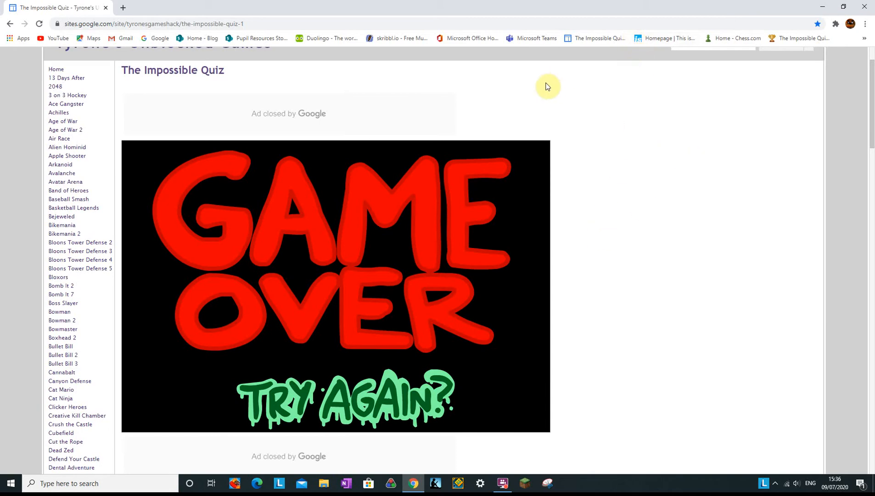
pyautogui.moveTo(496, 59)
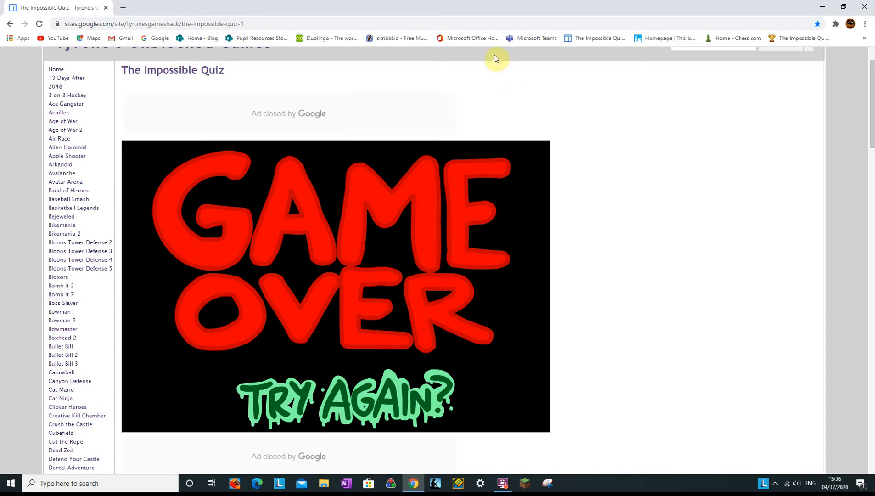
pyautogui.moveTo(493, 73)
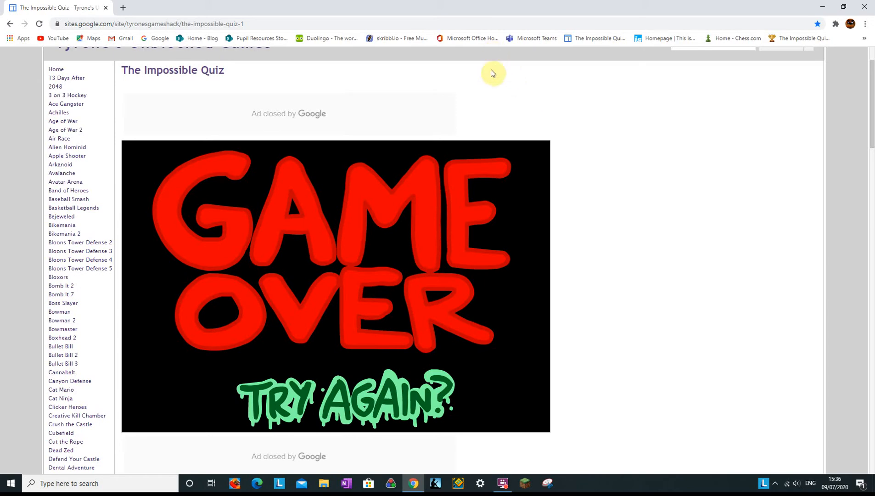
pyautogui.moveTo(621, 279)
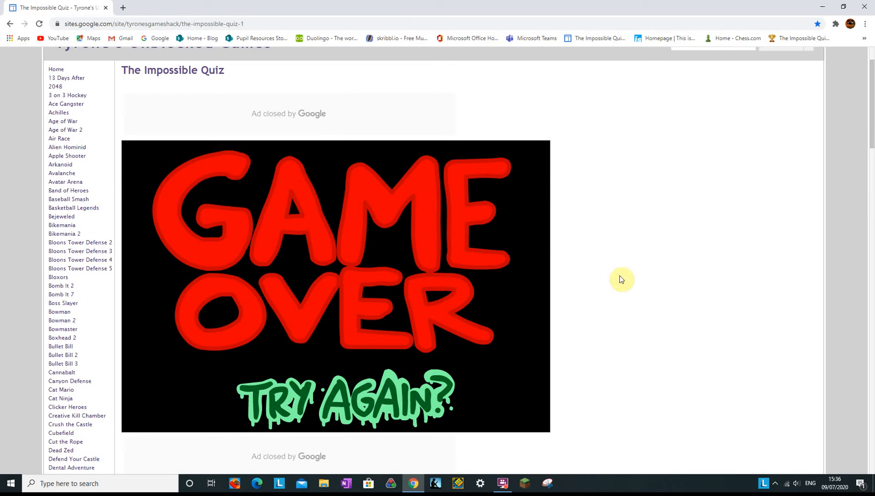
pyautogui.moveTo(675, 305)
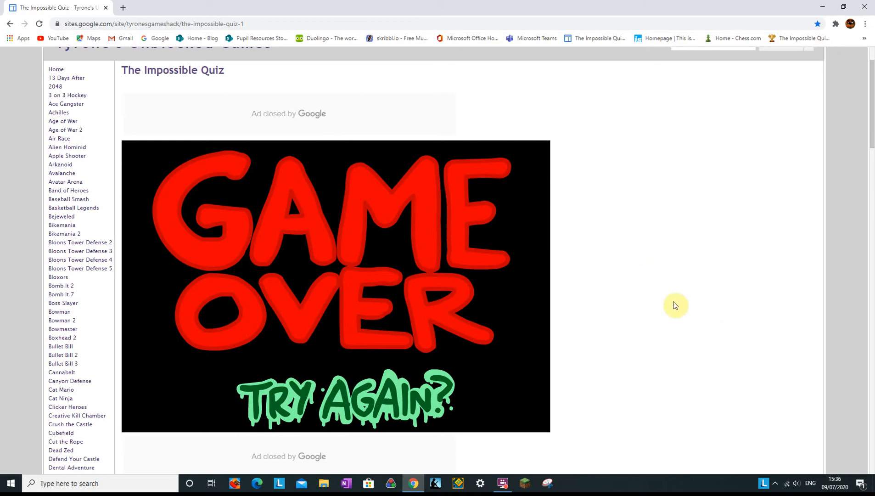
pyautogui.moveTo(242, 483)
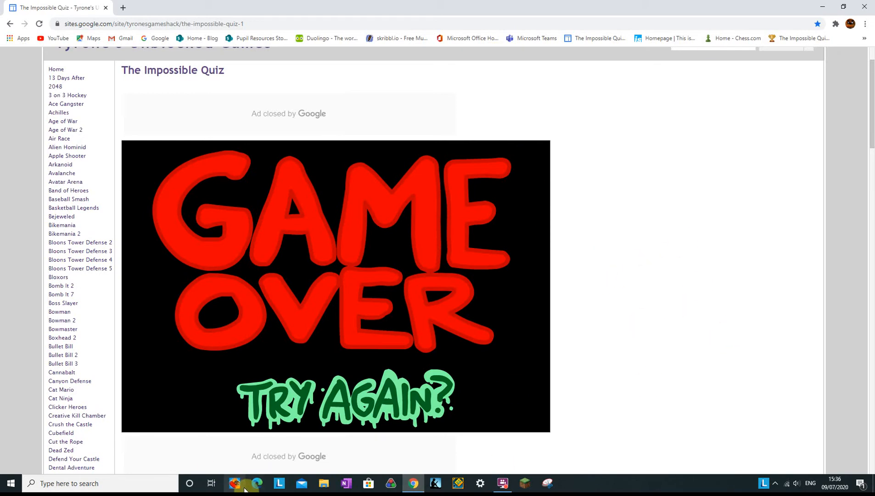
pyautogui.moveTo(683, 268)
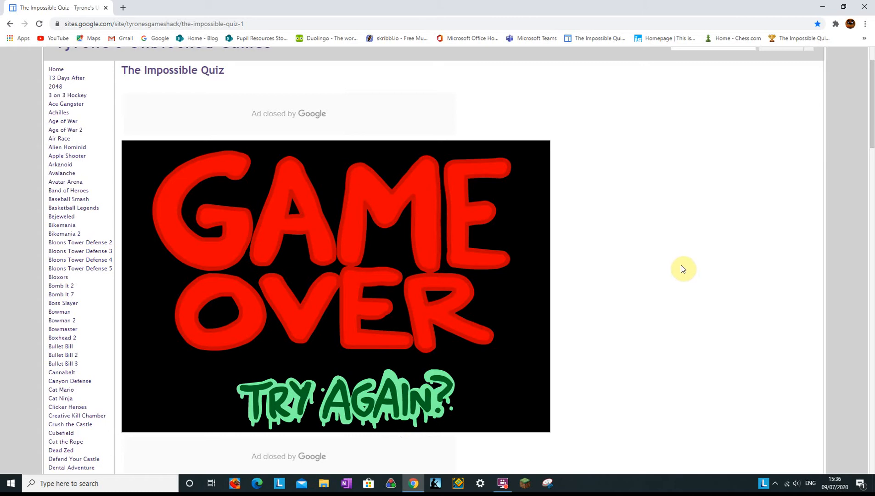
pyautogui.moveTo(650, 37)
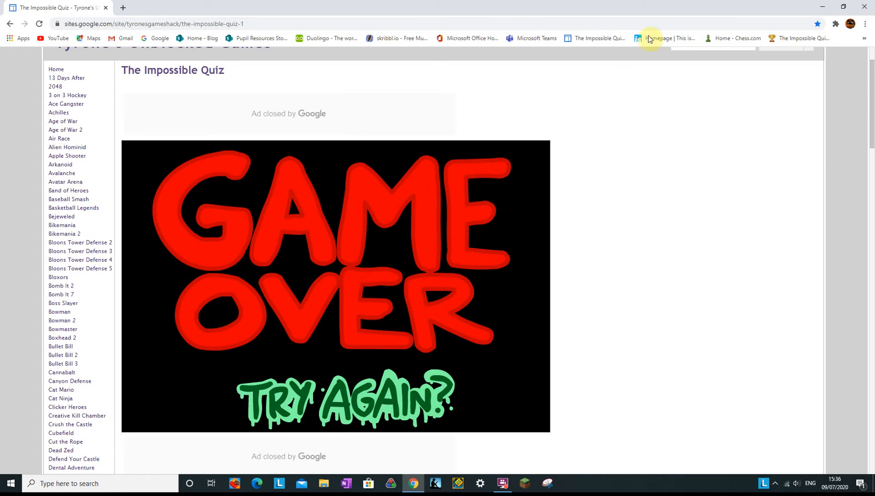
pyautogui.moveTo(701, 268)
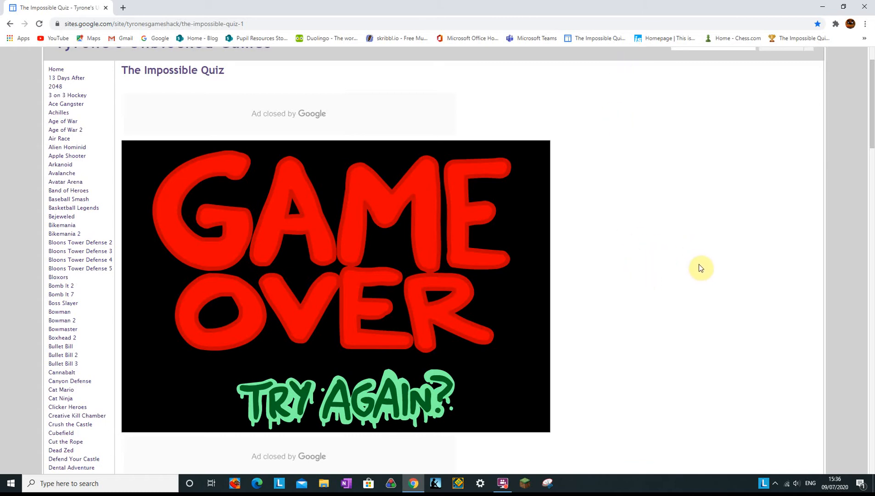
pyautogui.moveTo(577, 305)
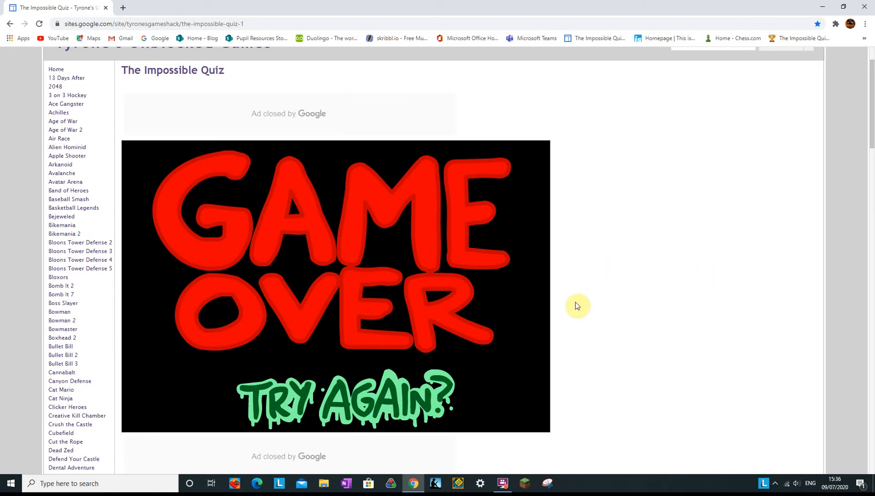
pyautogui.moveTo(470, 273)
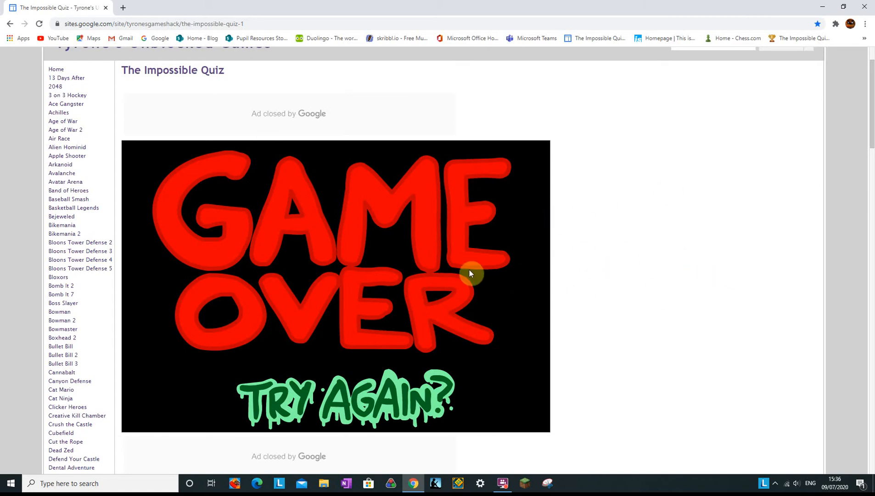
# - Start a new attempt, pick the smallest blue dot, go to question 21 and reach the next-question dot without touching green
pyautogui.click(344, 394)
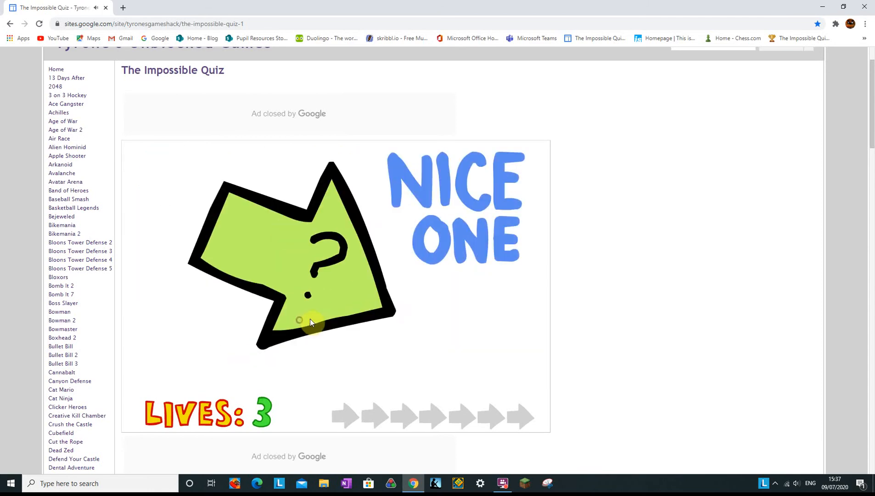
pyautogui.click(311, 322)
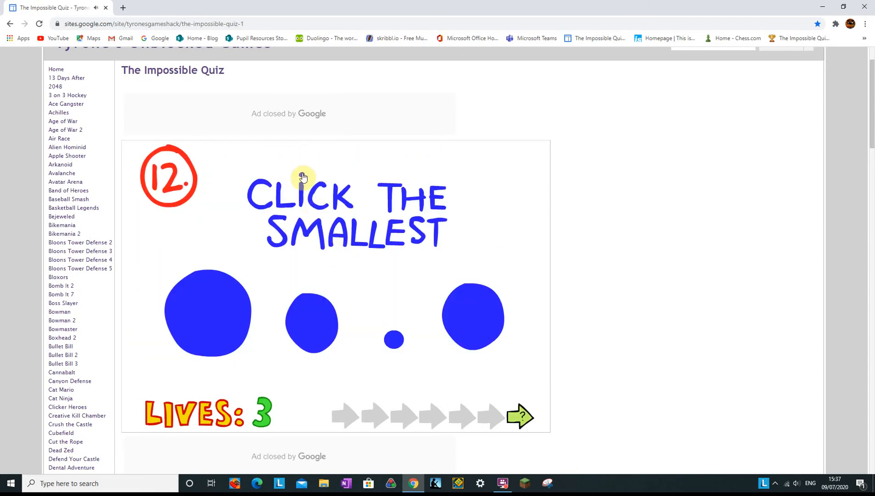
pyautogui.click(393, 339)
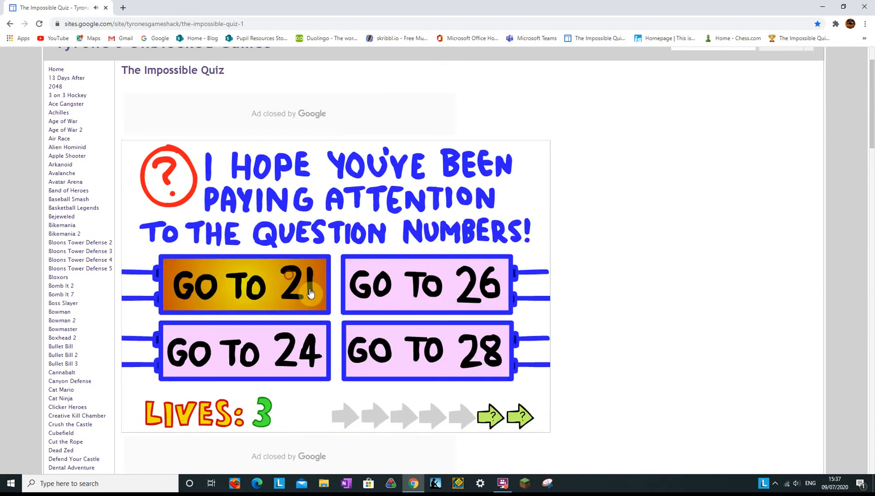
pyautogui.click(244, 285)
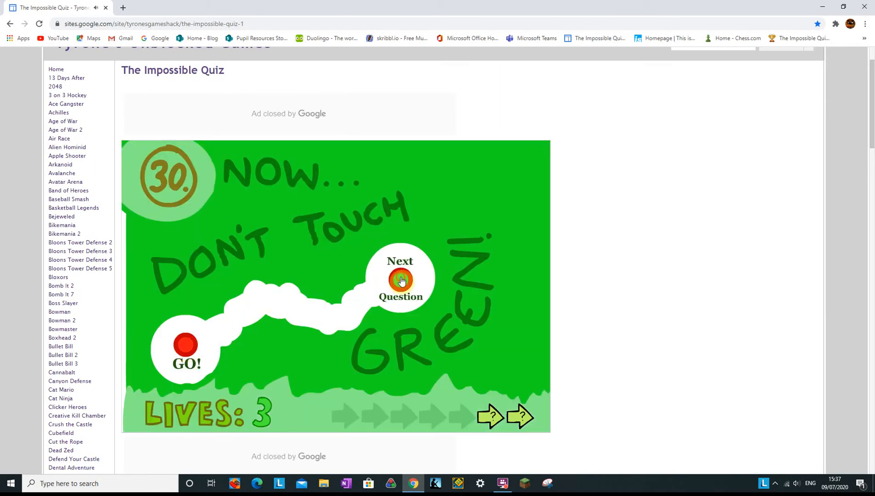
pyautogui.click(400, 278)
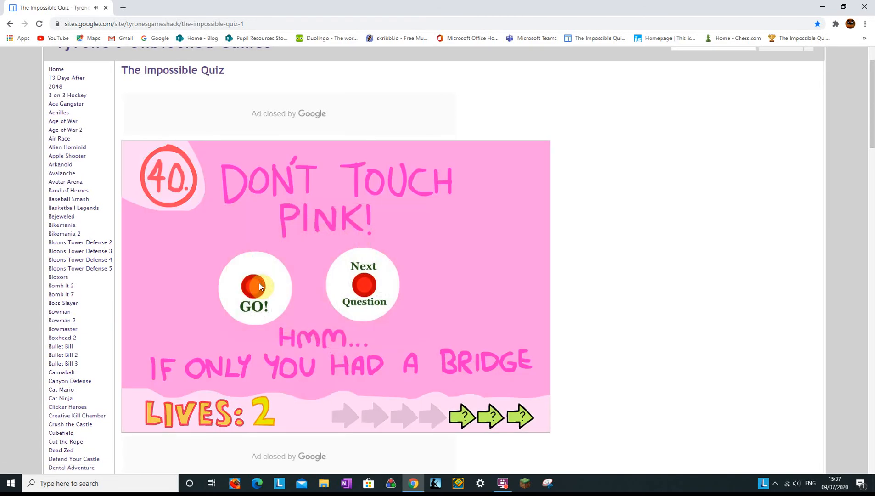
# - Clear the don't-touch-pink challenge on 40, win the Fight and pull up the carrot, reaching question 59
pyautogui.click(364, 284)
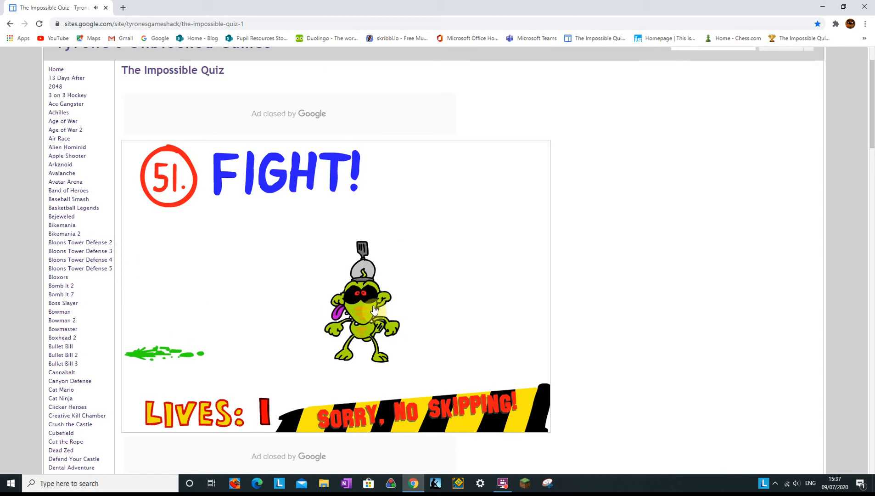
pyautogui.click(371, 311)
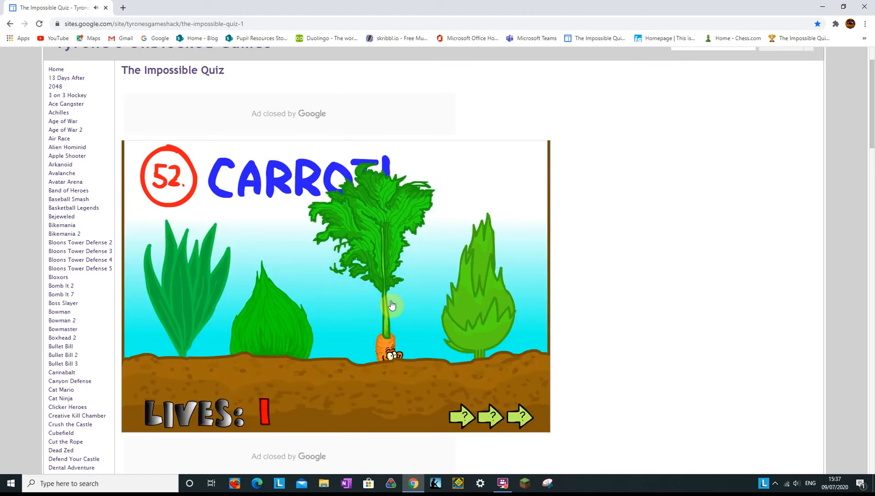
pyautogui.click(390, 306)
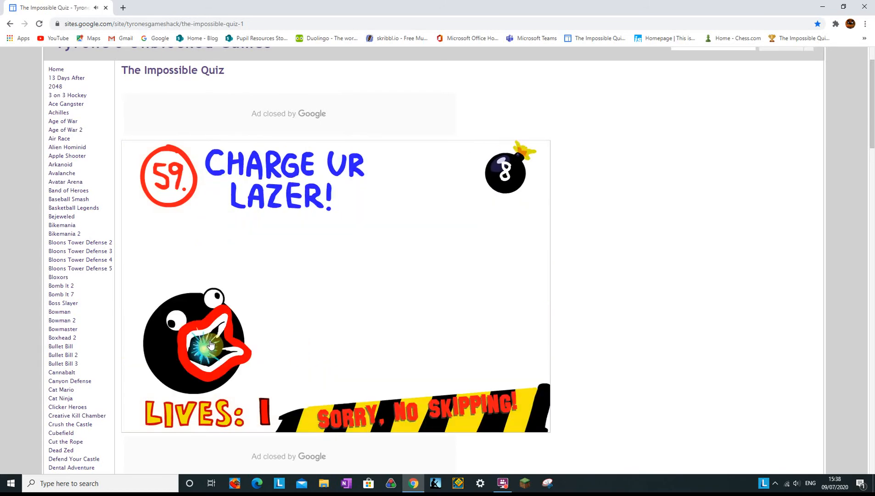
# - Charge the laser in the creature's mouth and fire it at the bomb on question 59
pyautogui.click(196, 346)
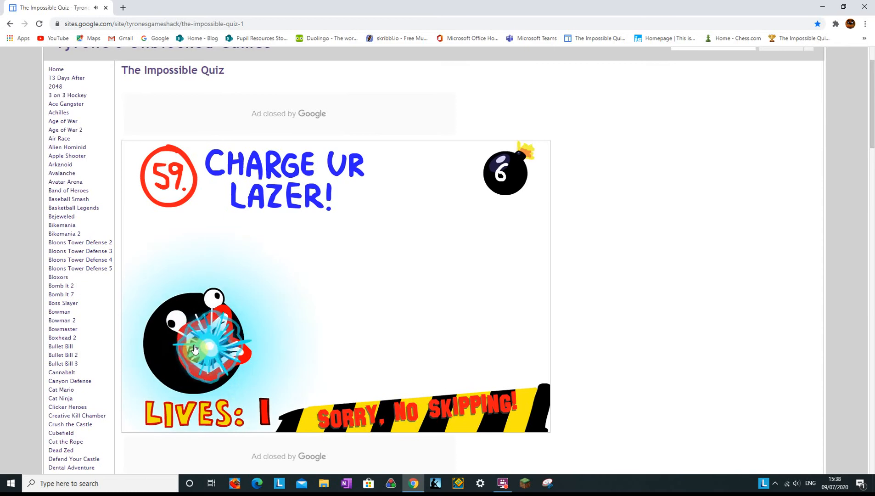
pyautogui.click(198, 346)
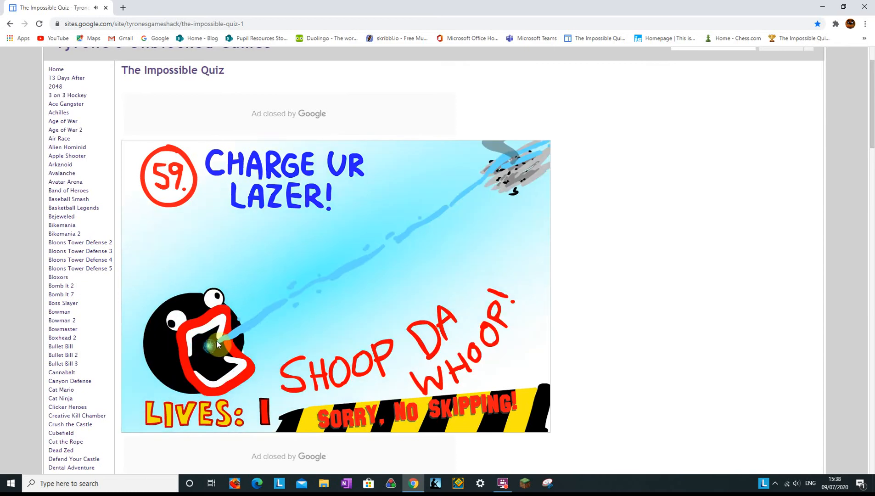
pyautogui.click(218, 343)
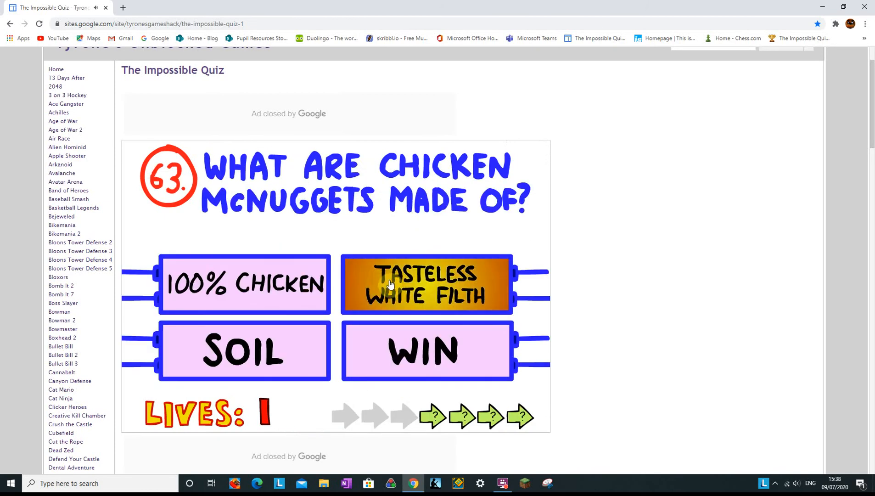
# - Answer TASTELESS WHITE FILTH, A BIG HAIRY ARSONIST, the green box, NO ONE KNOWS THAT, and FOUR
pyautogui.click(426, 284)
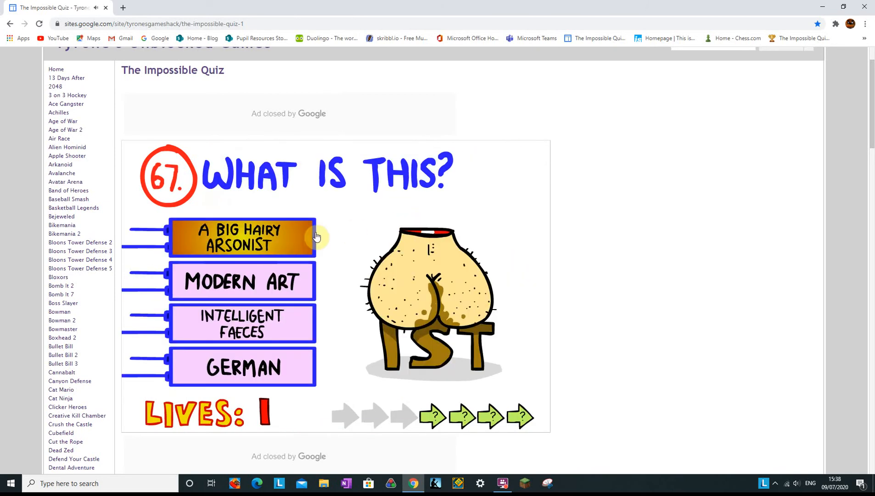
pyautogui.click(241, 238)
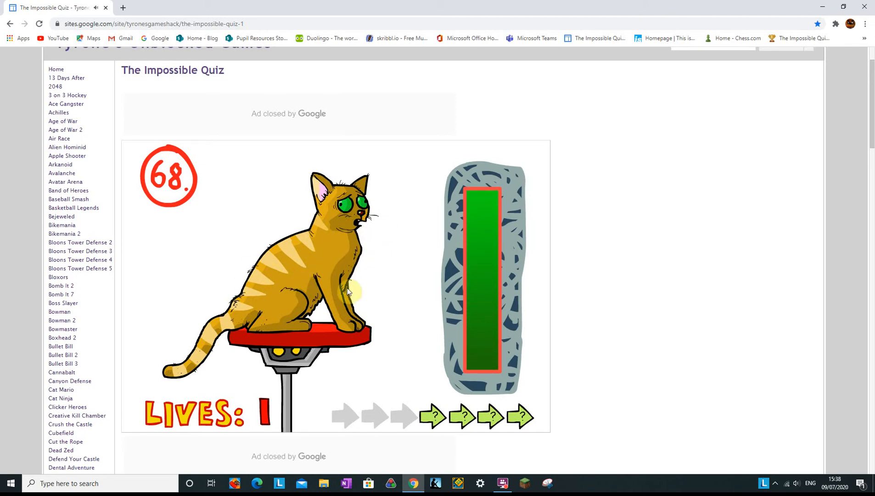
pyautogui.moveTo(408, 362)
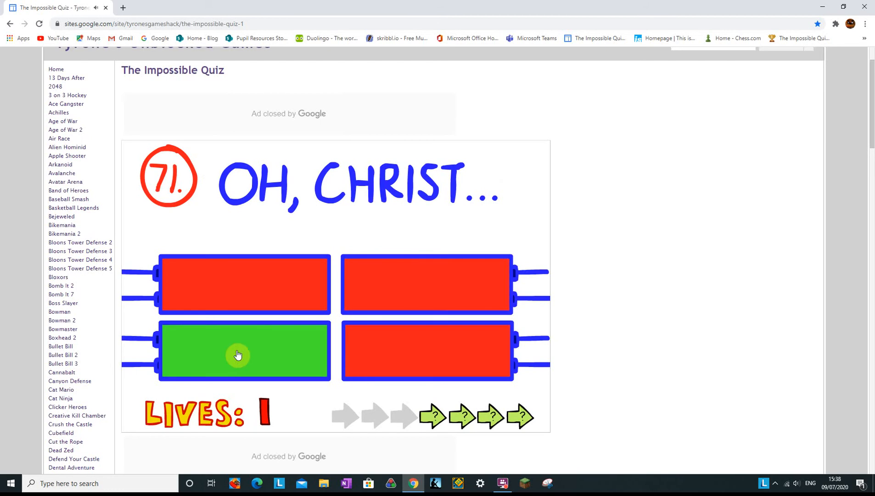
pyautogui.click(239, 353)
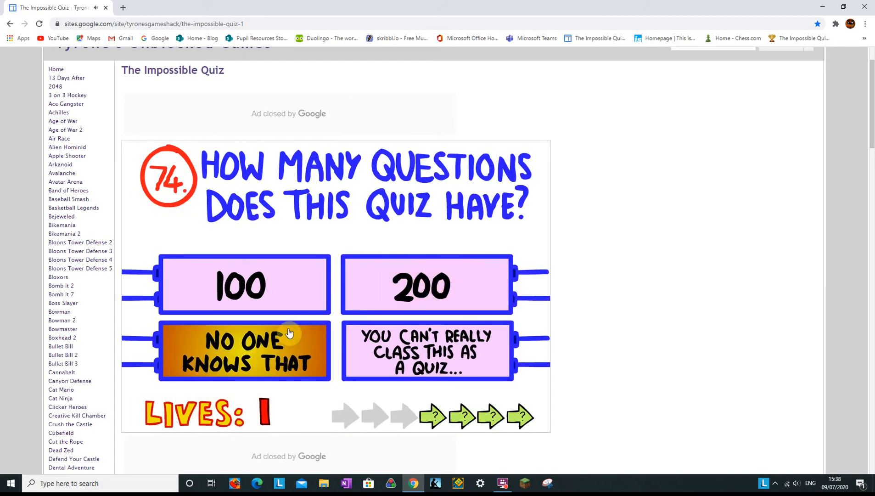
pyautogui.click(245, 351)
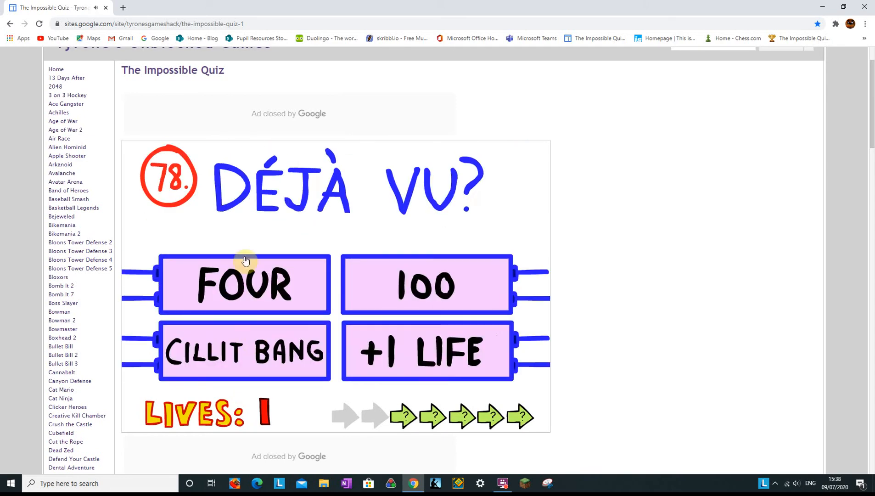
pyautogui.click(245, 284)
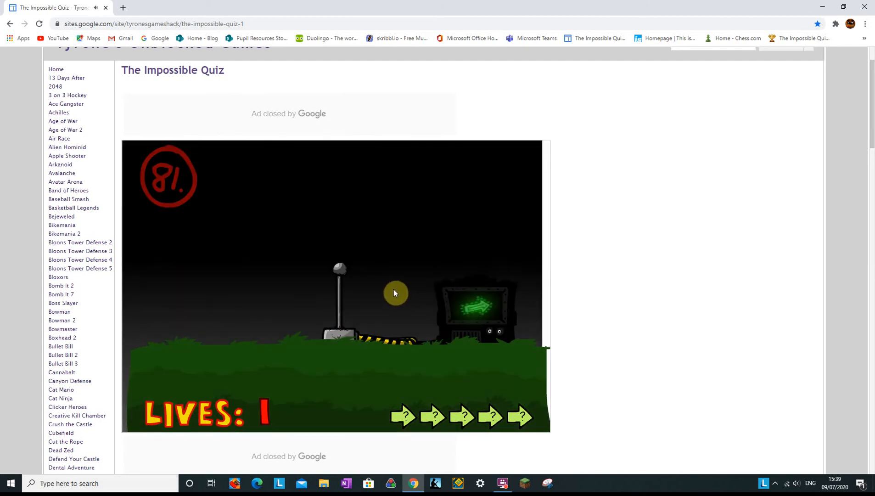
pyautogui.moveTo(425, 183)
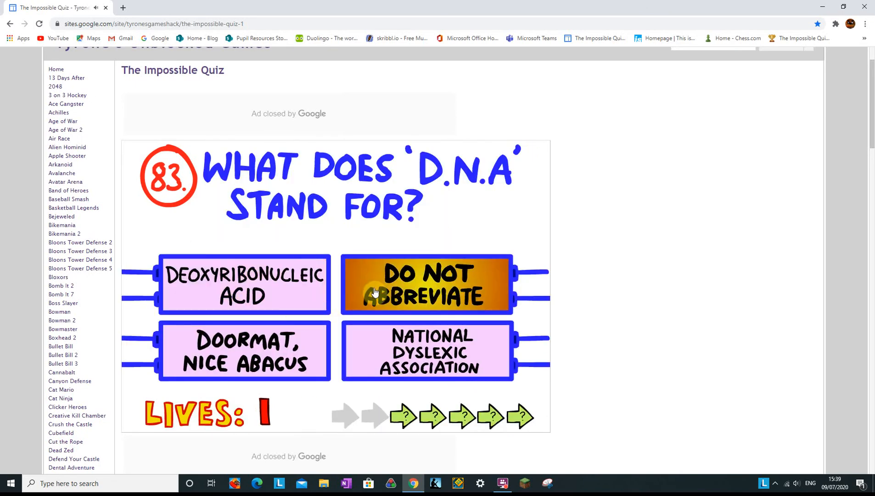
# - Answer DO NOT ABBREVIATE and THE PRINCE, continuing until question 94, STOP IT!!, appears
pyautogui.click(425, 285)
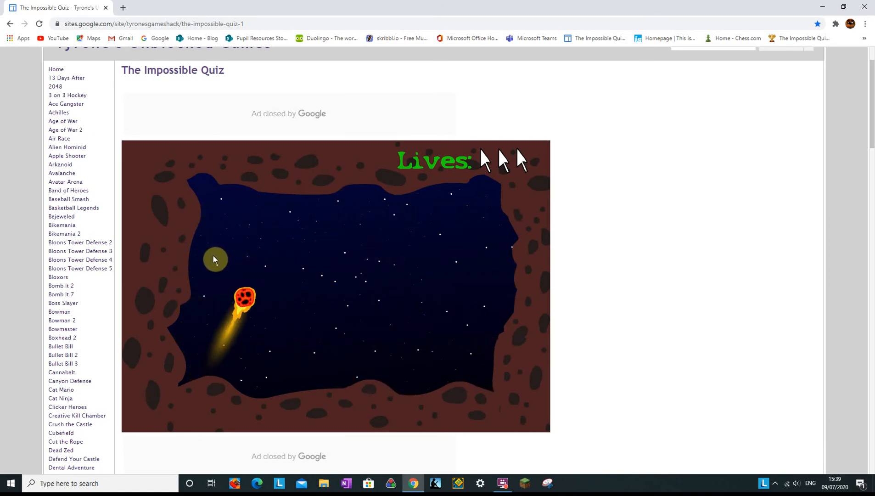
pyautogui.moveTo(480, 235)
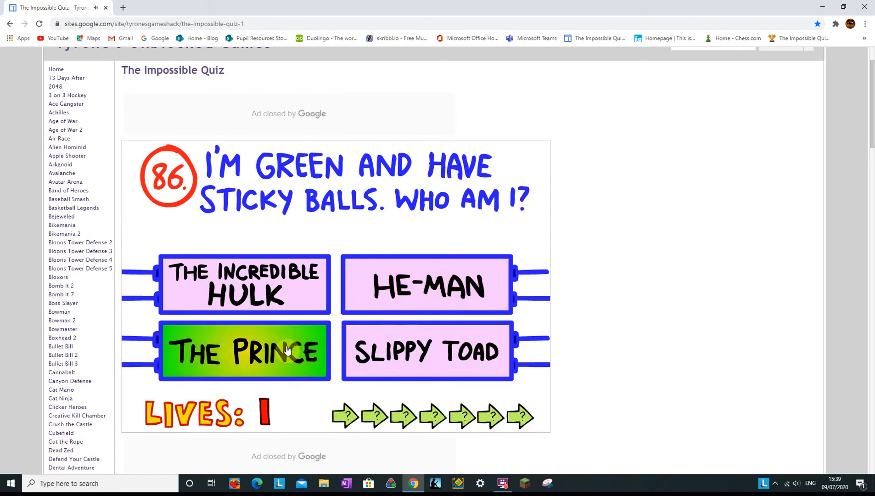
pyautogui.click(244, 351)
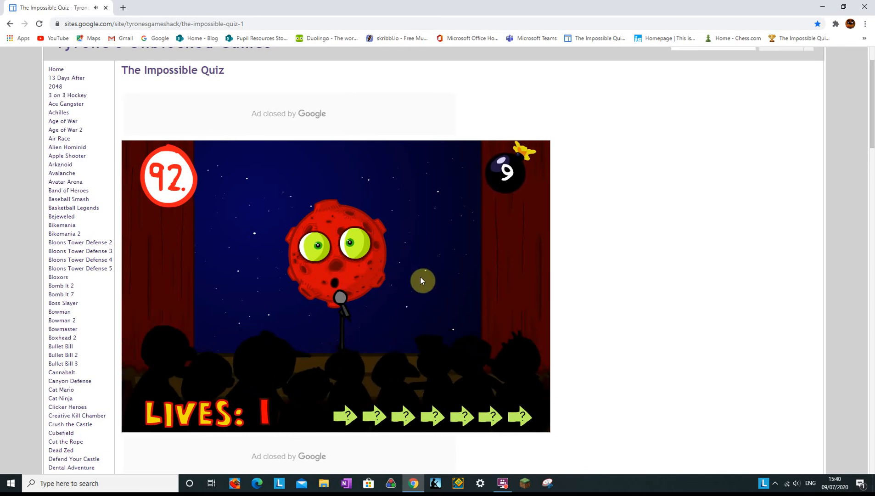
pyautogui.moveTo(457, 300)
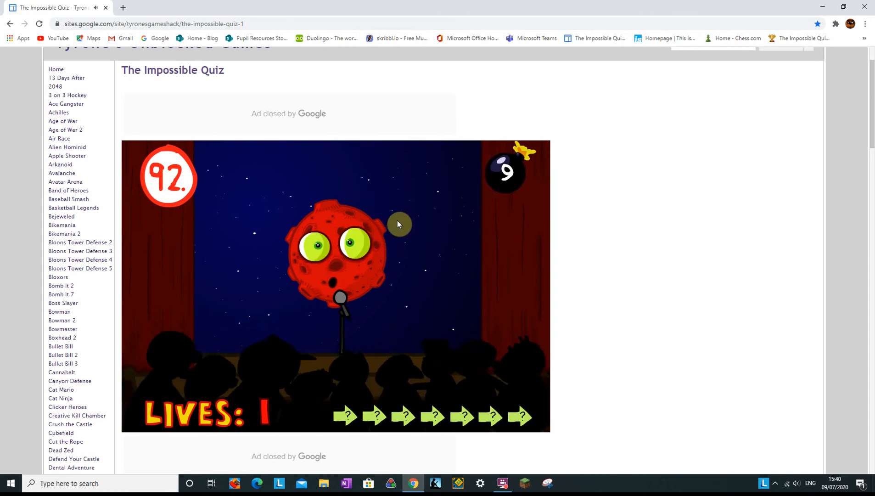
pyautogui.click(398, 224)
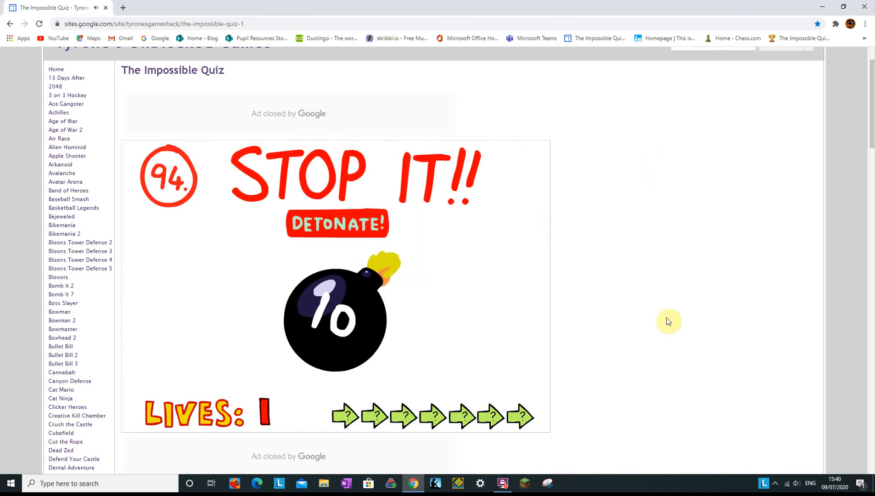
pyautogui.moveTo(757, 231)
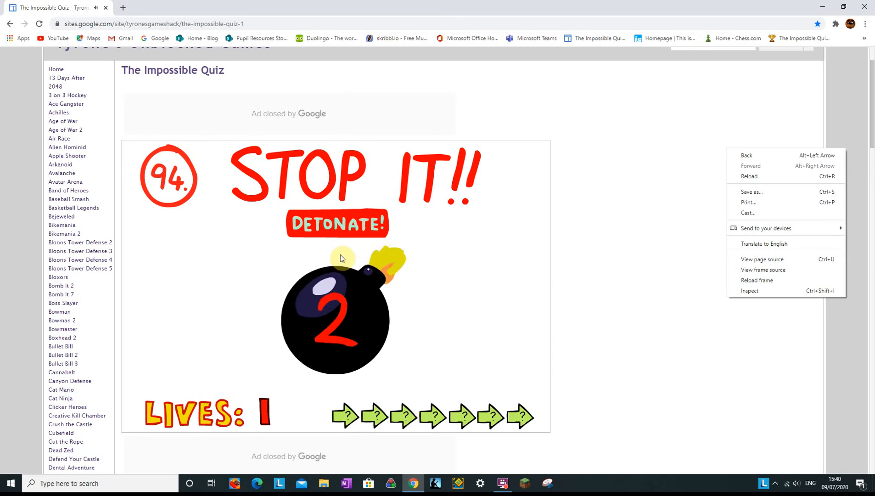
# - Answer RED on question 98 and move past the traffic light on question 99
pyautogui.click(337, 223)
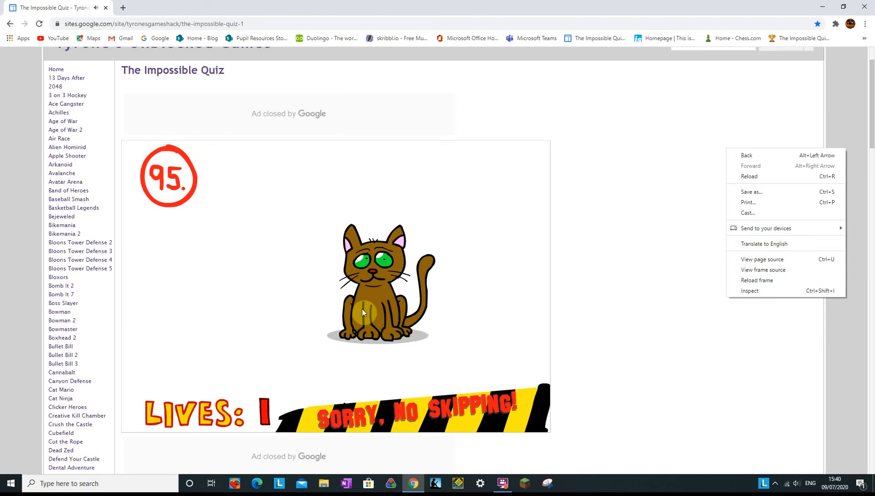
pyautogui.moveTo(370, 306)
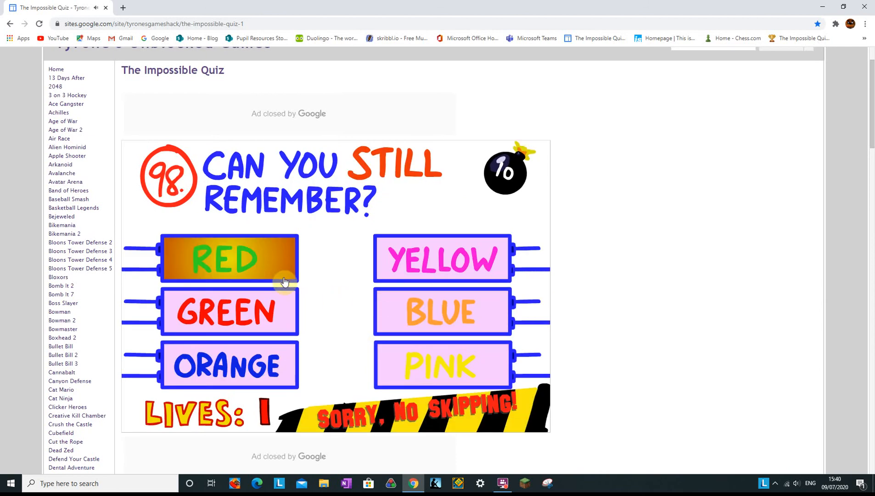
pyautogui.click(229, 258)
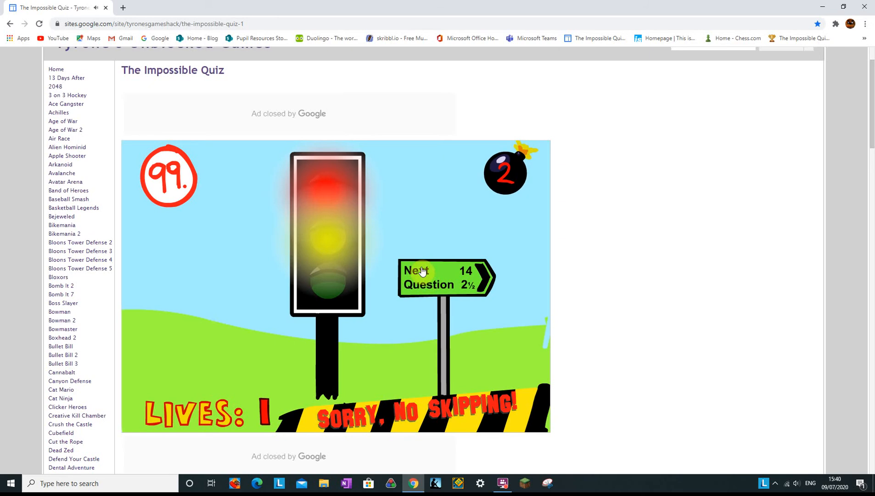
pyautogui.click(447, 277)
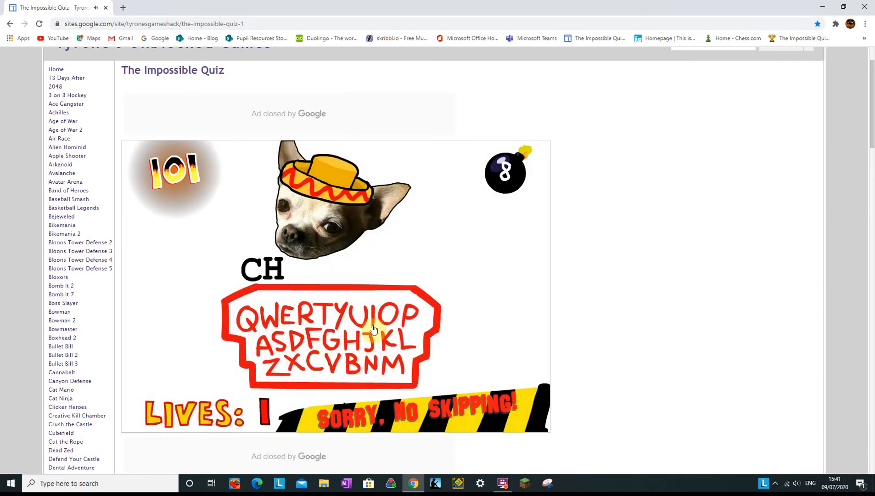
# - Start spelling CHIHUAHUA on question 101 until the run ends on GAME OVER
pyautogui.click(274, 349)
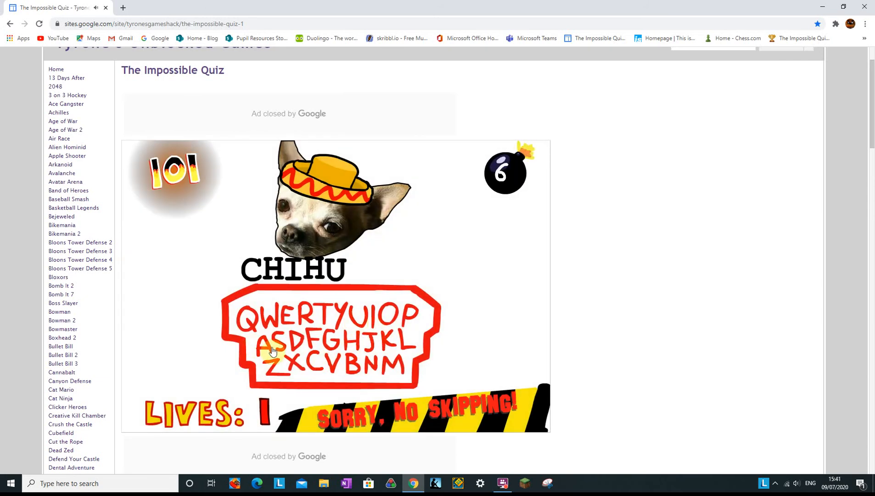
pyautogui.click(274, 345)
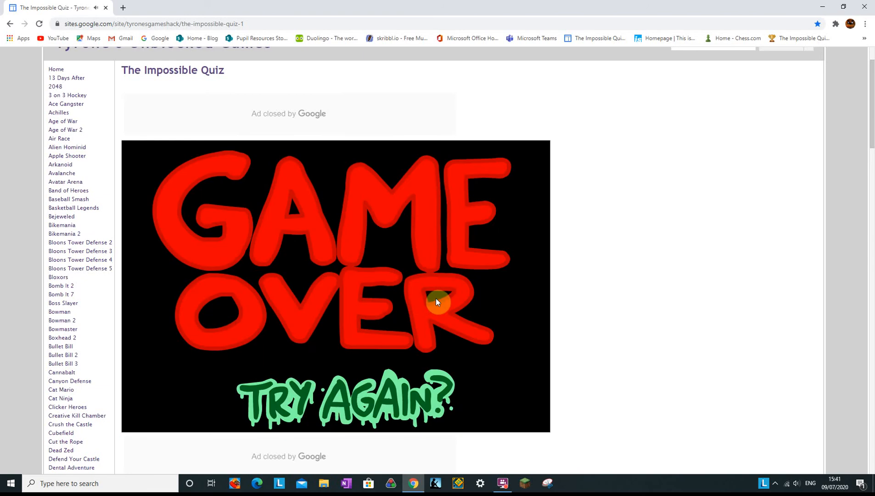
pyautogui.moveTo(426, 307)
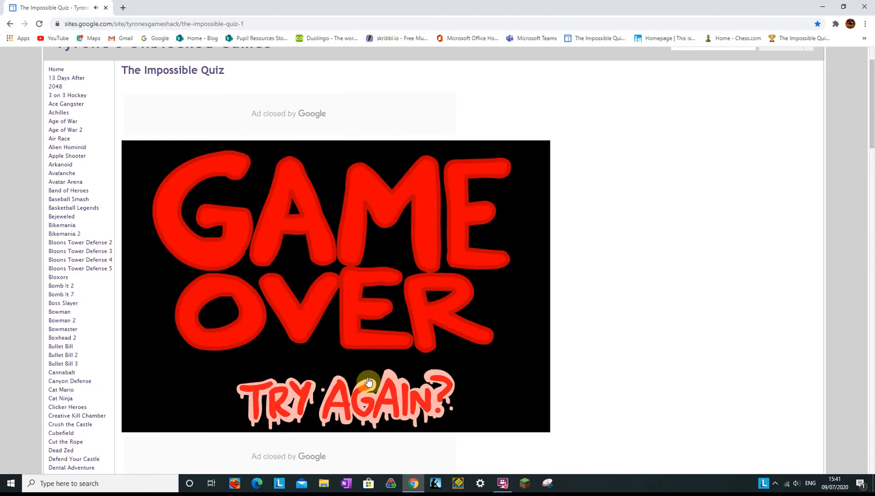
# - Choose TRY AGAIN? to resume the quiz from question 99 with two lives
pyautogui.click(365, 391)
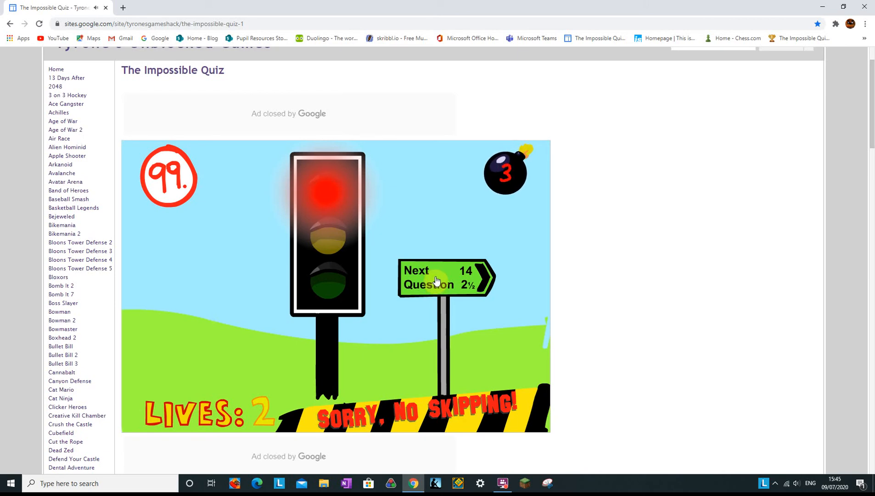
# - Pass the traffic light, answer TWO on question 100, and spell CHIHUAHUA on 101
pyautogui.click(446, 279)
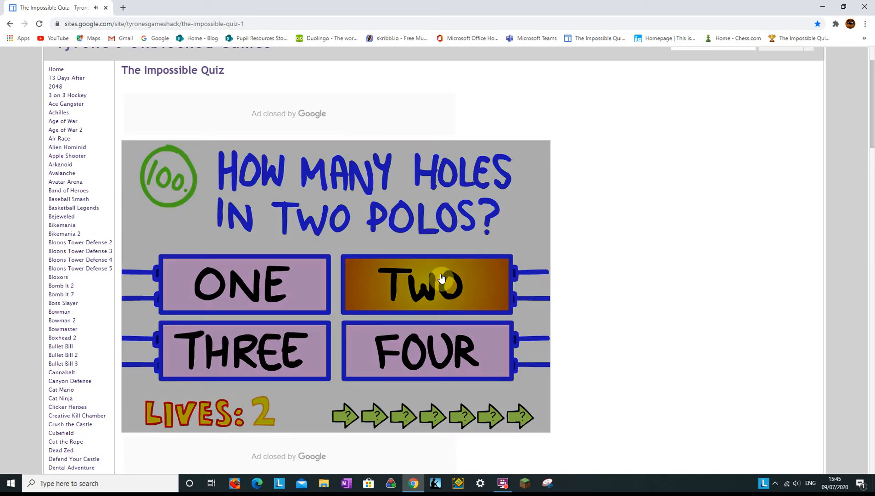
pyautogui.click(426, 285)
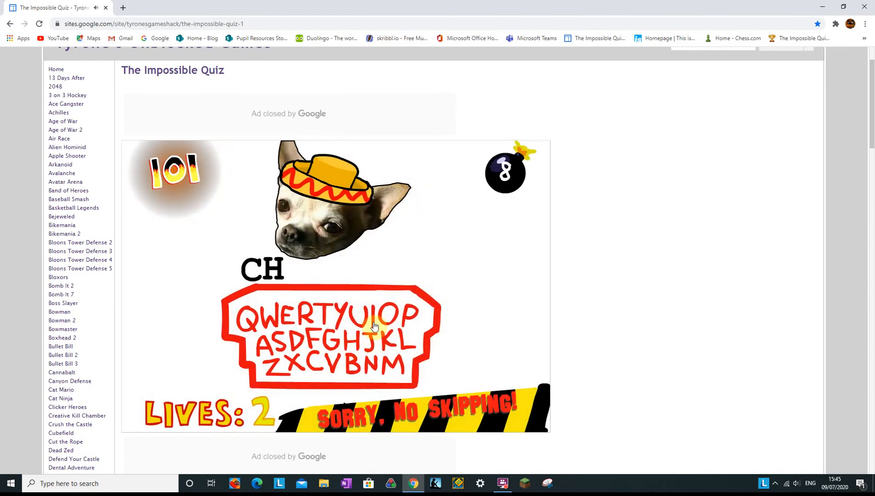
pyautogui.click(361, 313)
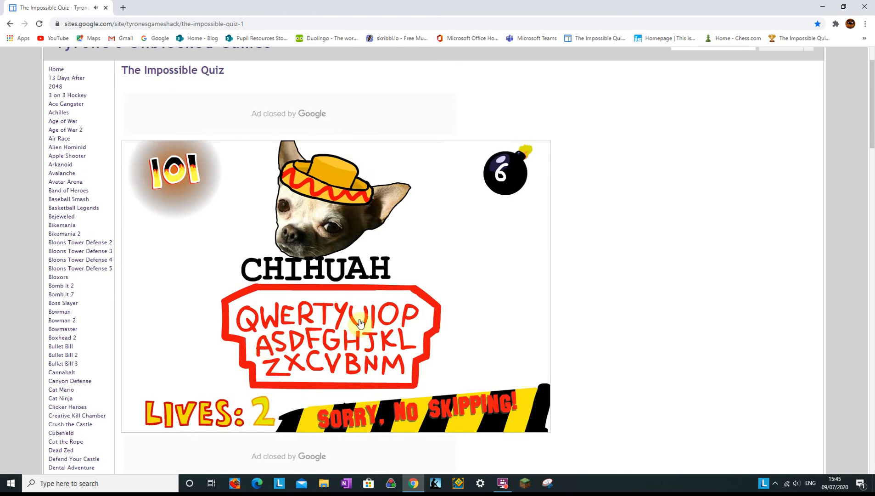
pyautogui.click(360, 322)
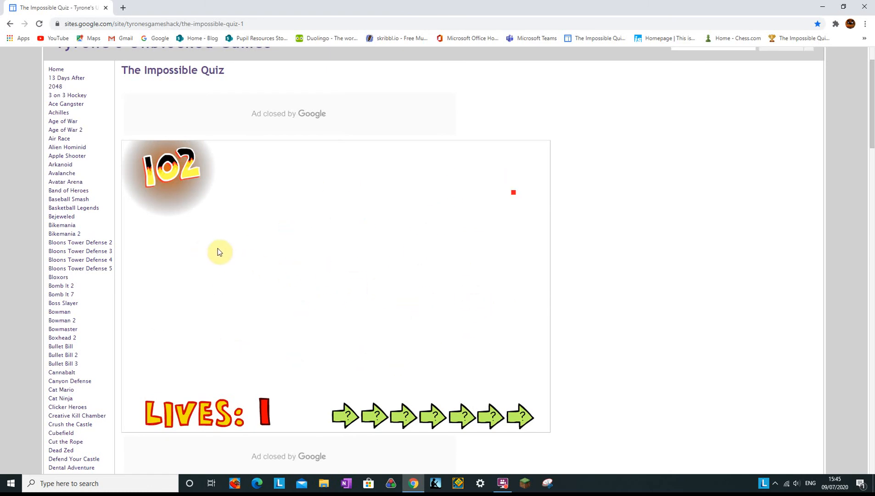
pyautogui.moveTo(271, 244)
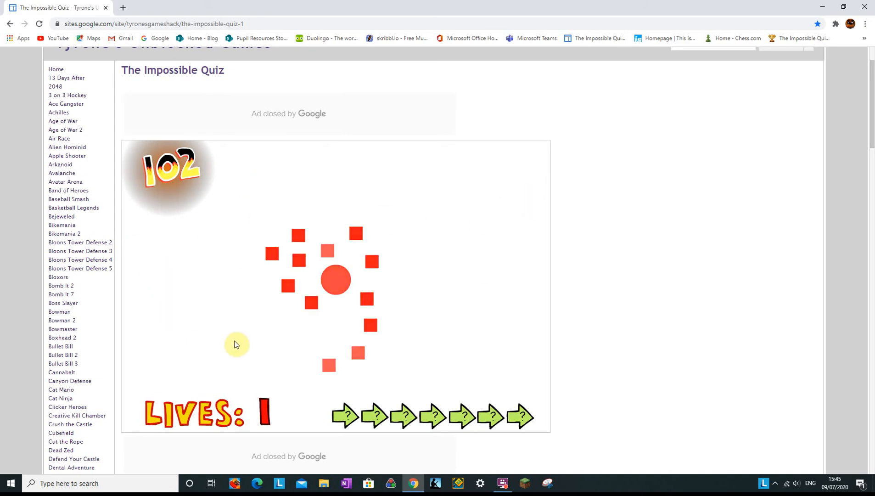
# - Solve question 102 with the red shapes and find the hidden answer in question 103
pyautogui.click(335, 279)
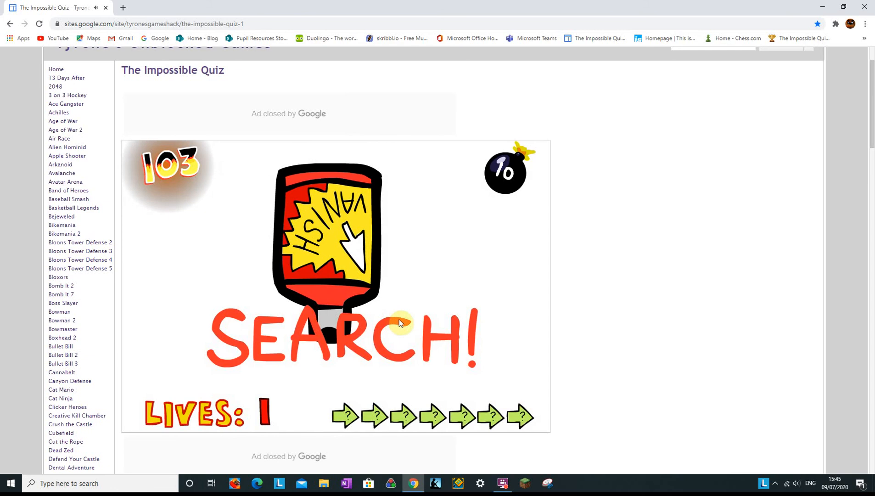
pyautogui.click(400, 322)
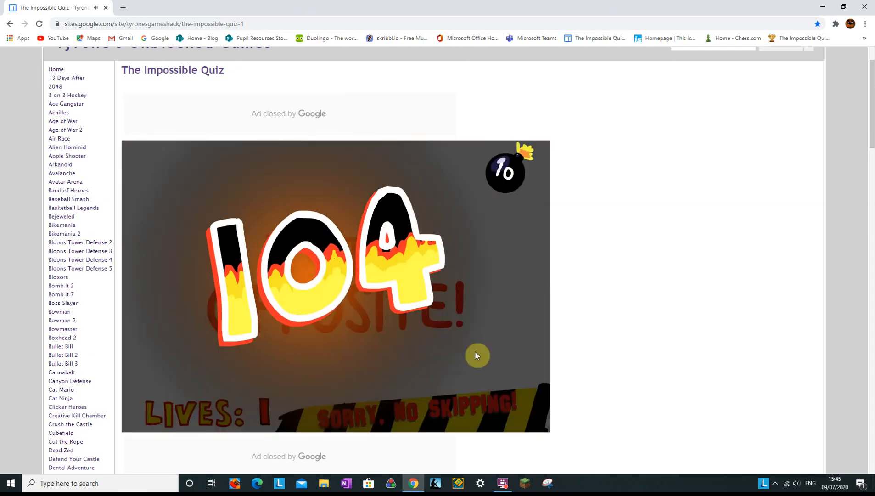
pyautogui.click(477, 355)
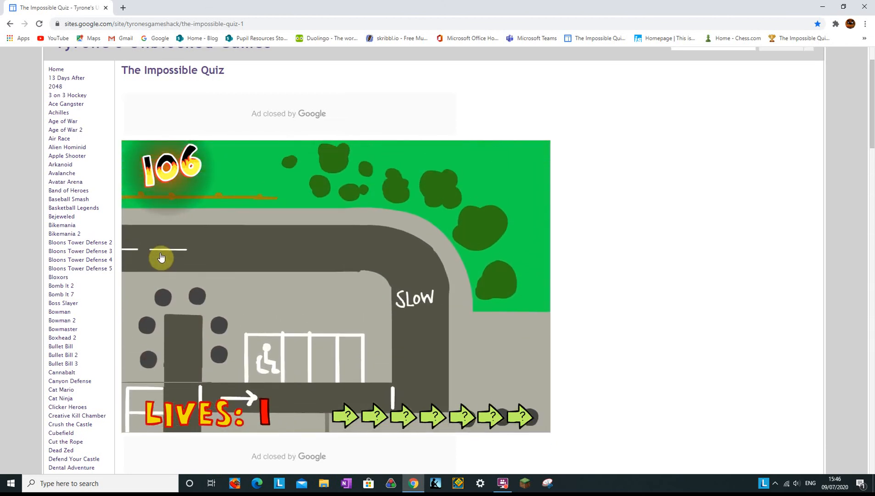
# - Pick the right spot on the road map, then answer How do you do? with FINE. on 107
pyautogui.click(162, 257)
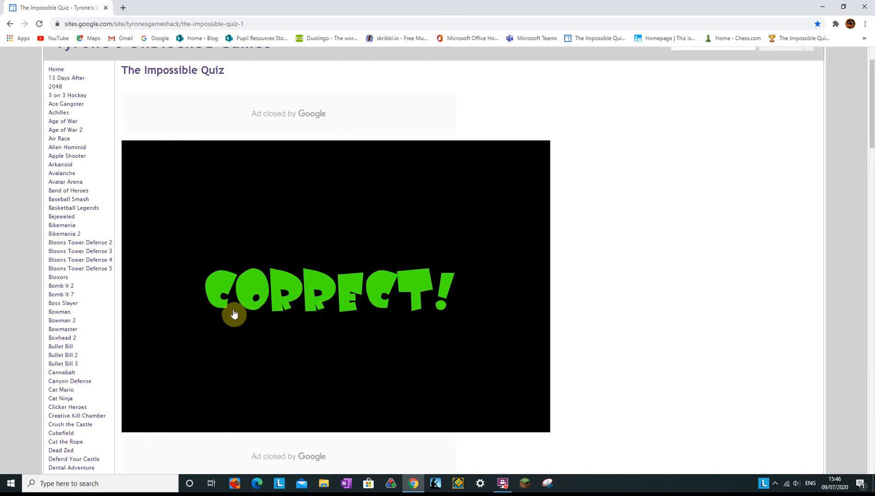
pyautogui.click(234, 314)
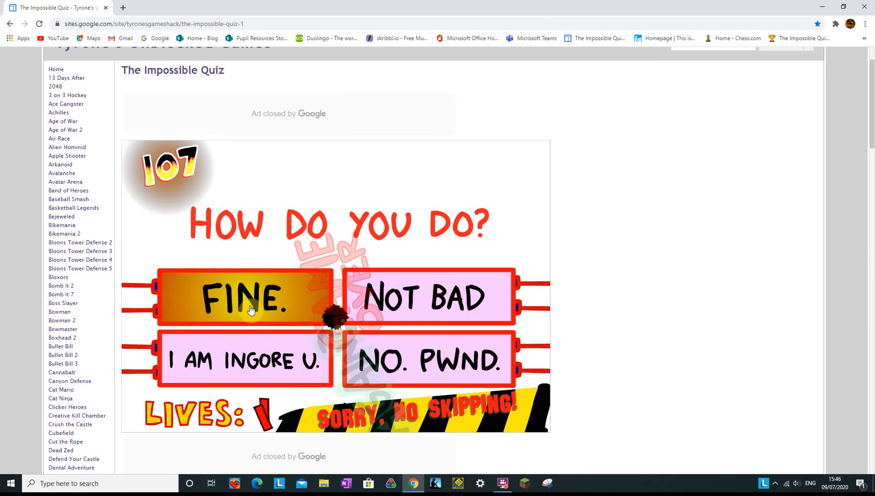
pyautogui.click(249, 310)
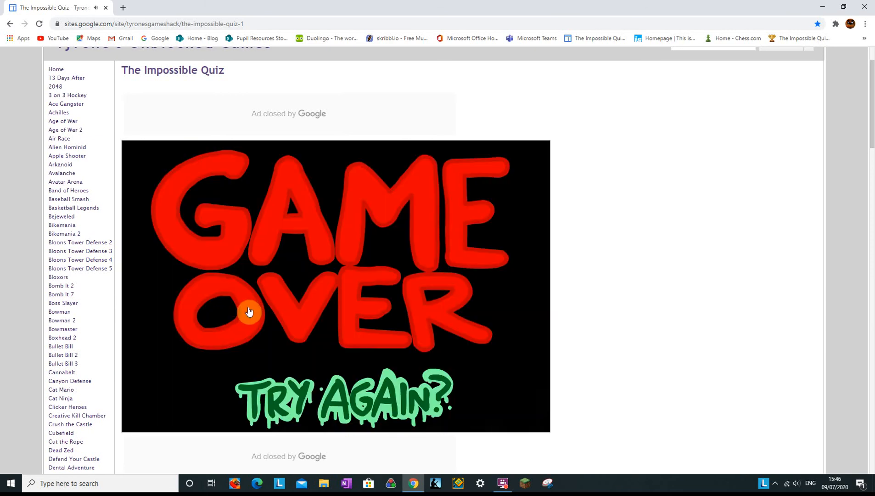
pyautogui.moveTo(268, 332)
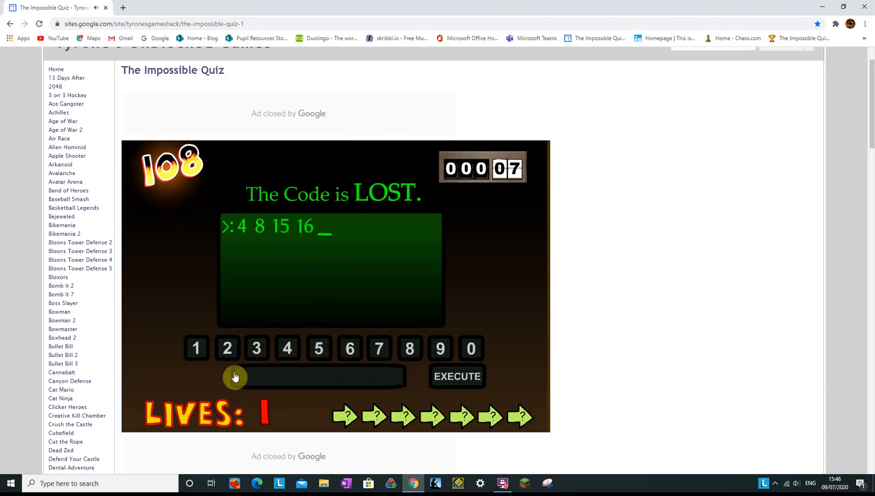
pyautogui.click(456, 375)
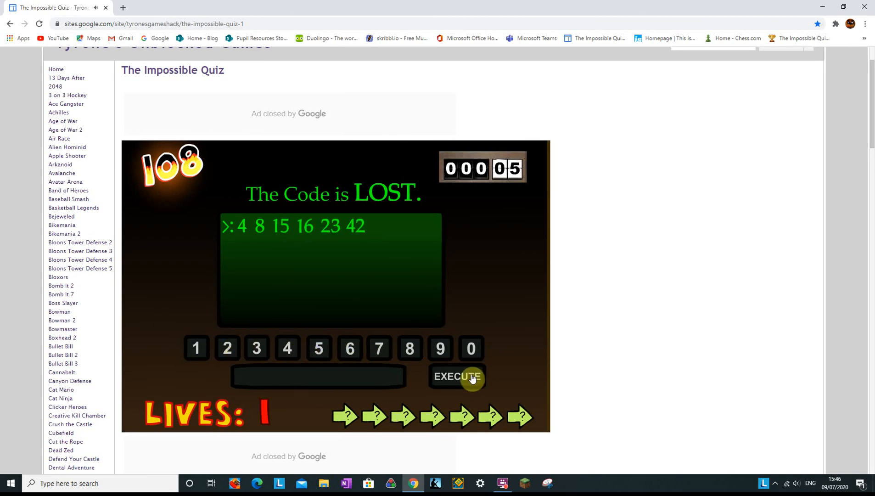
pyautogui.click(456, 376)
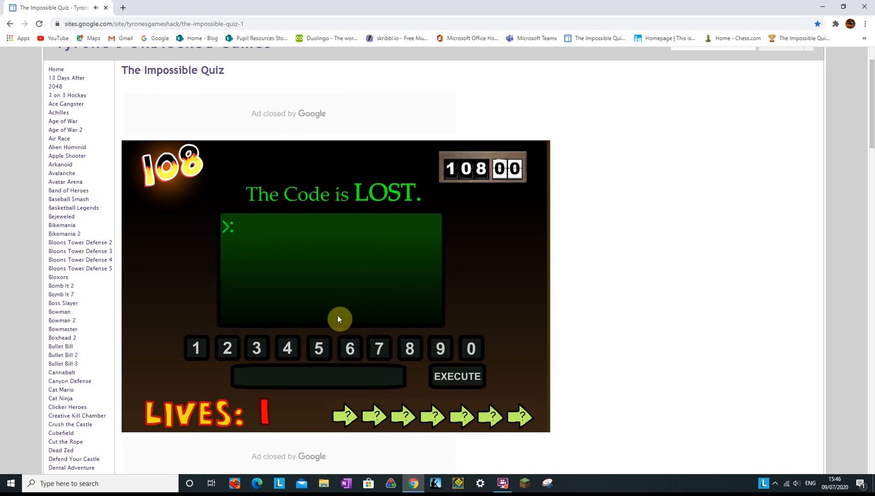
pyautogui.click(457, 375)
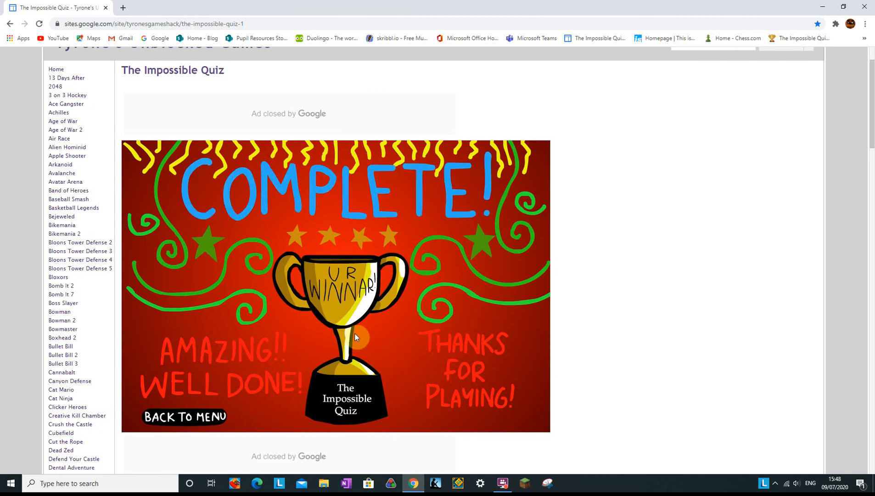
pyautogui.moveTo(364, 330)
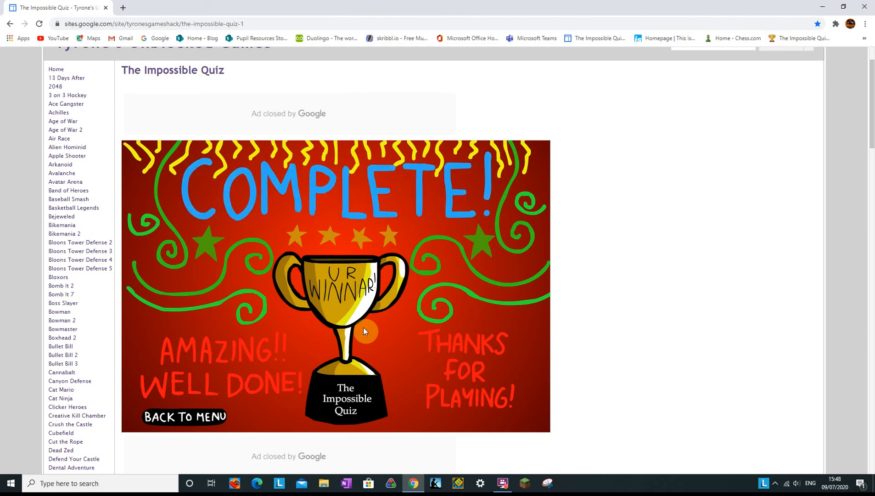
pyautogui.moveTo(405, 327)
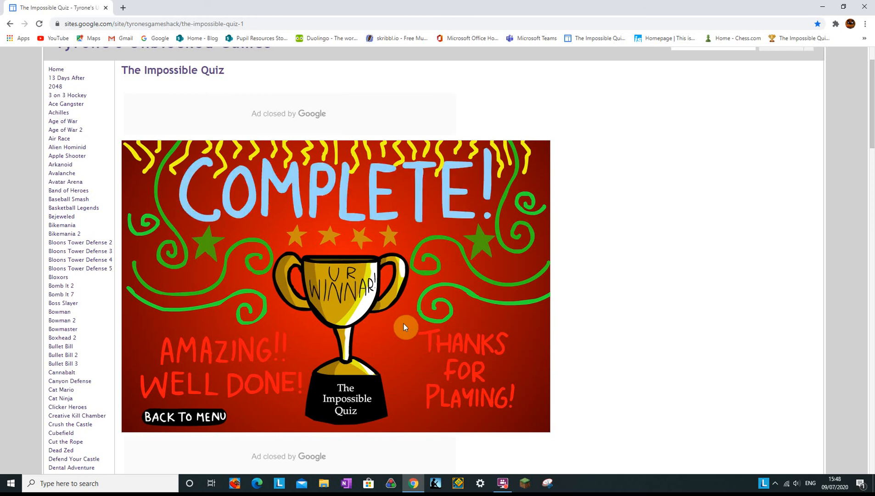
pyautogui.moveTo(452, 361)
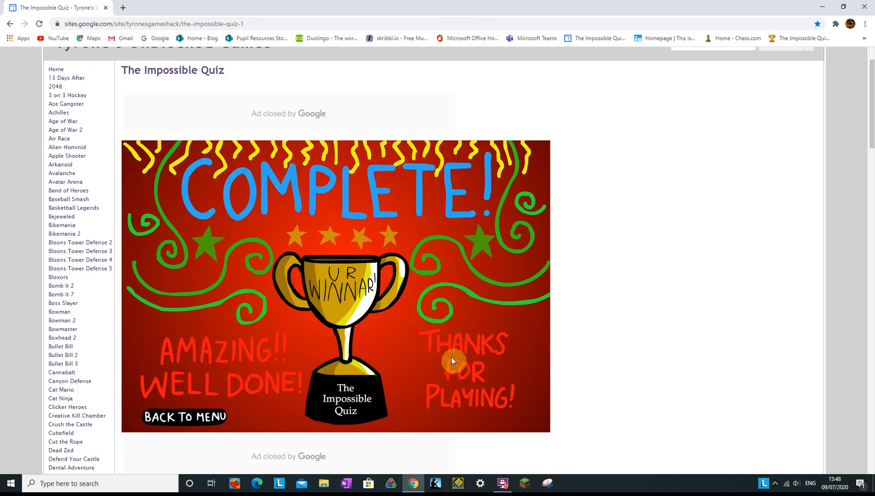
pyautogui.moveTo(402, 306)
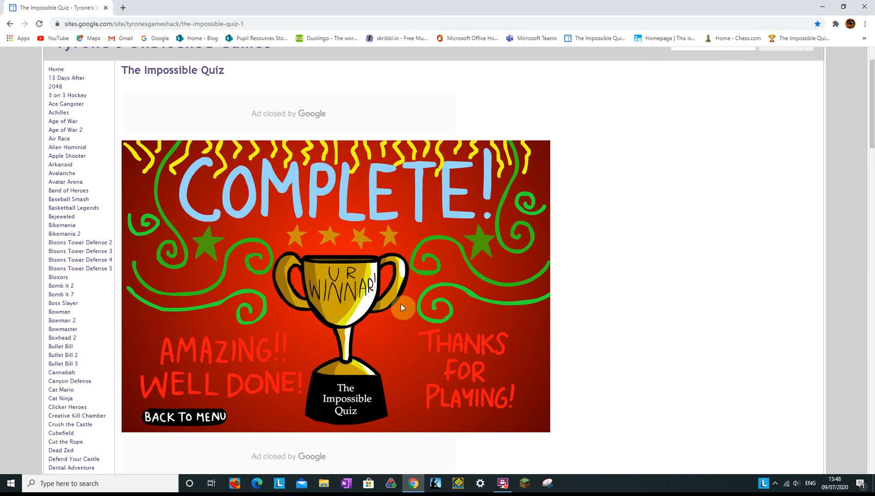
pyautogui.moveTo(382, 288)
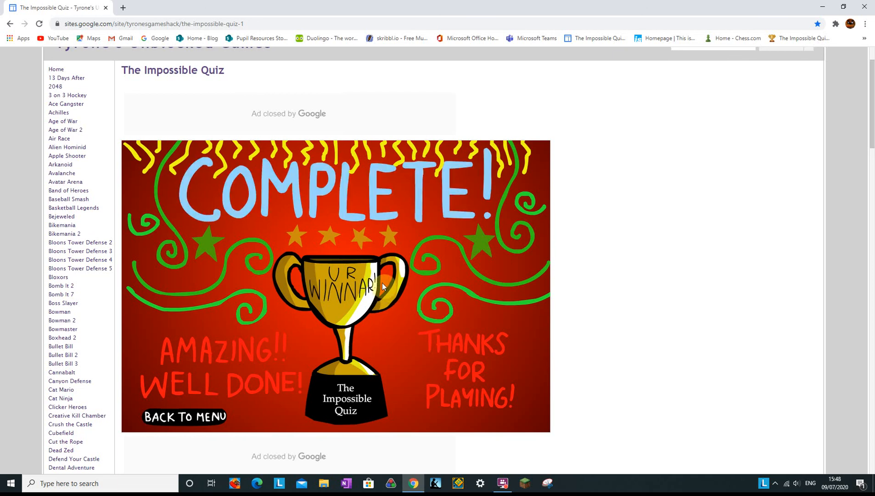